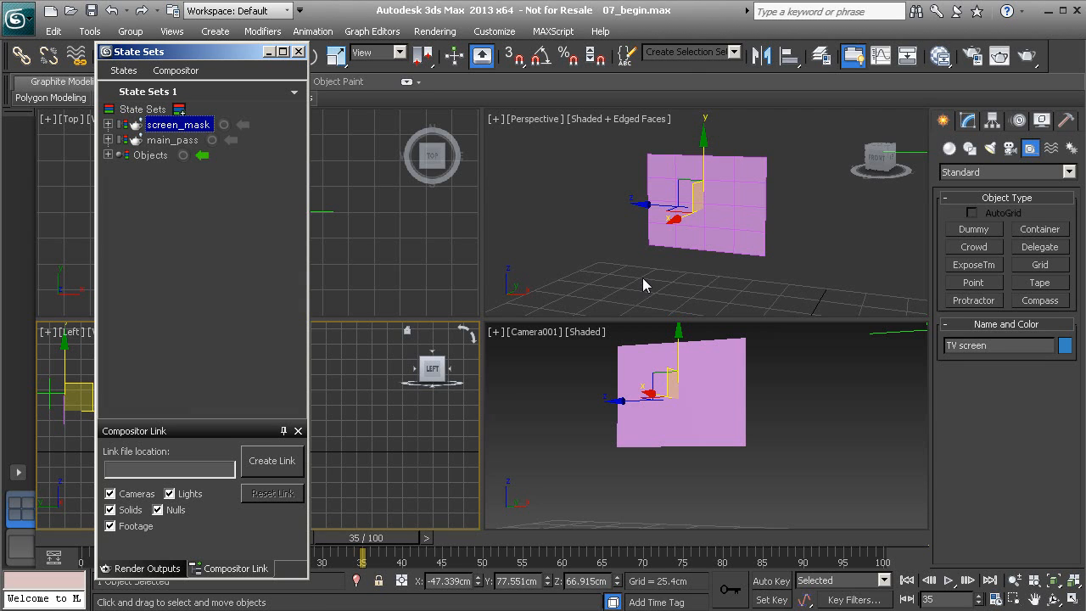
pyautogui.moveTo(780, 217)
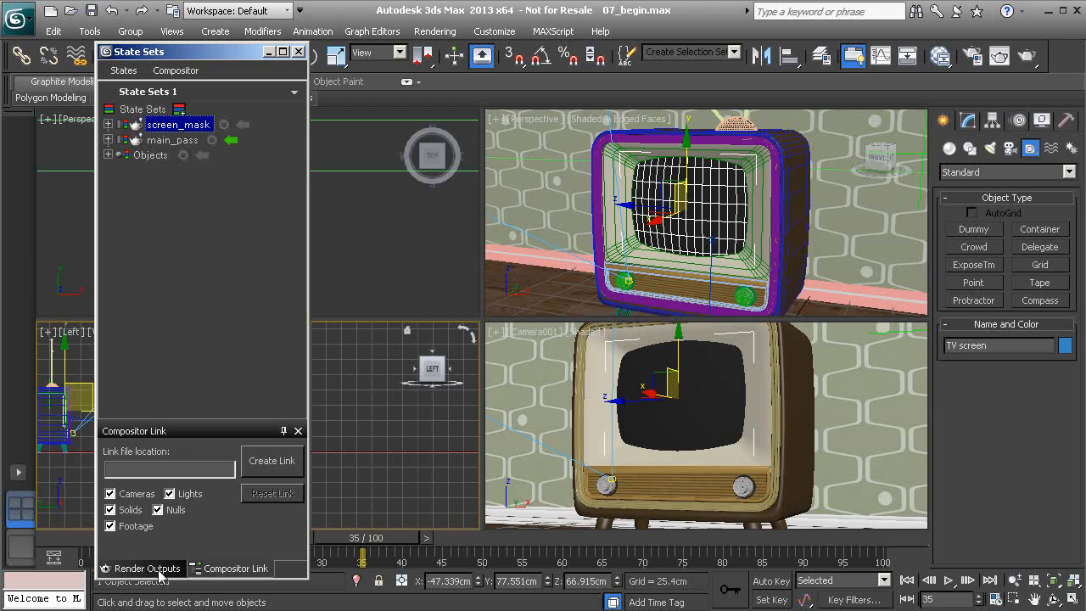
# Reset the State Sets render output to the default per-state path pattern with EXR extension
pyautogui.click(146, 566)
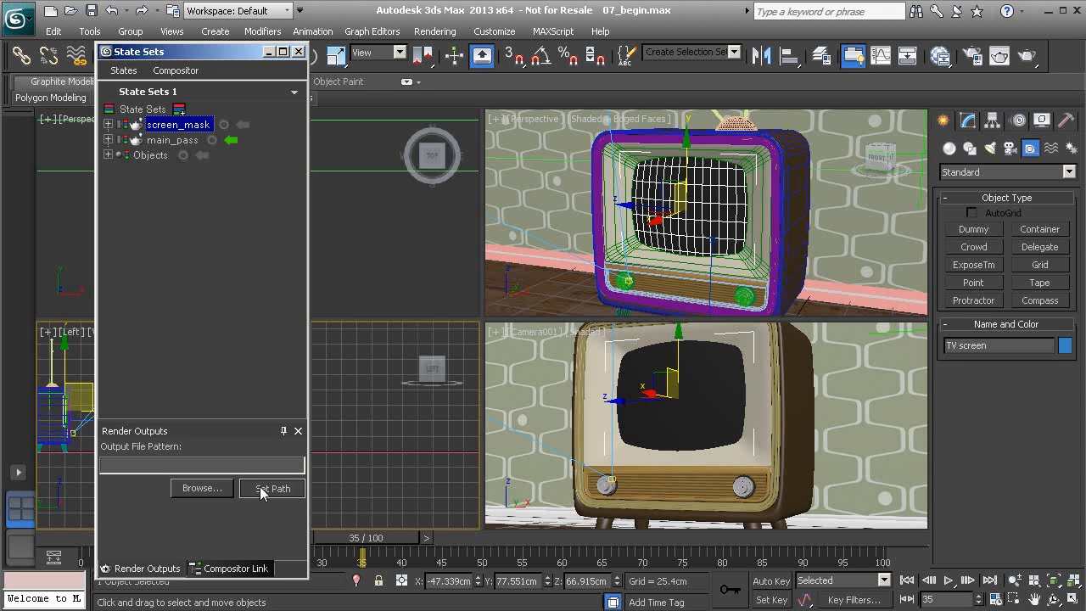
pyautogui.click(272, 488)
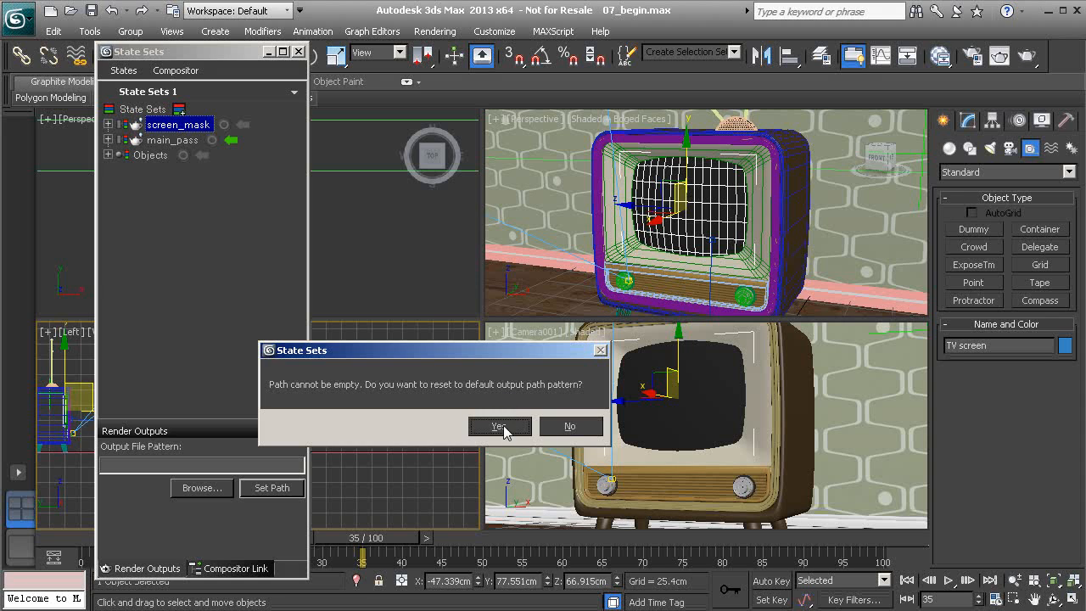
pyautogui.click(498, 424)
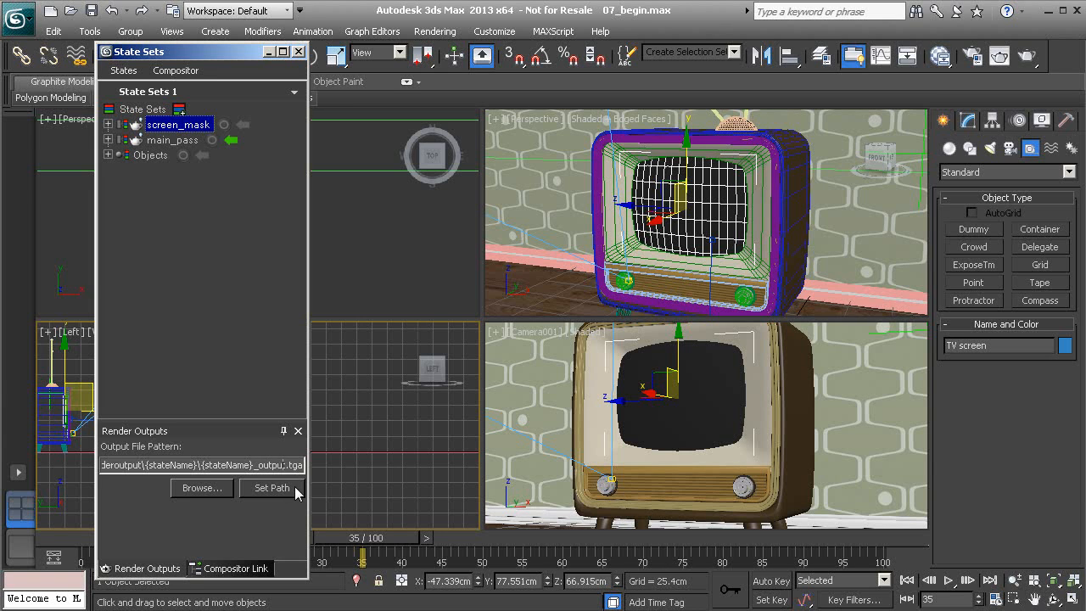
pyautogui.moveTo(236, 482)
pyautogui.write('exr')
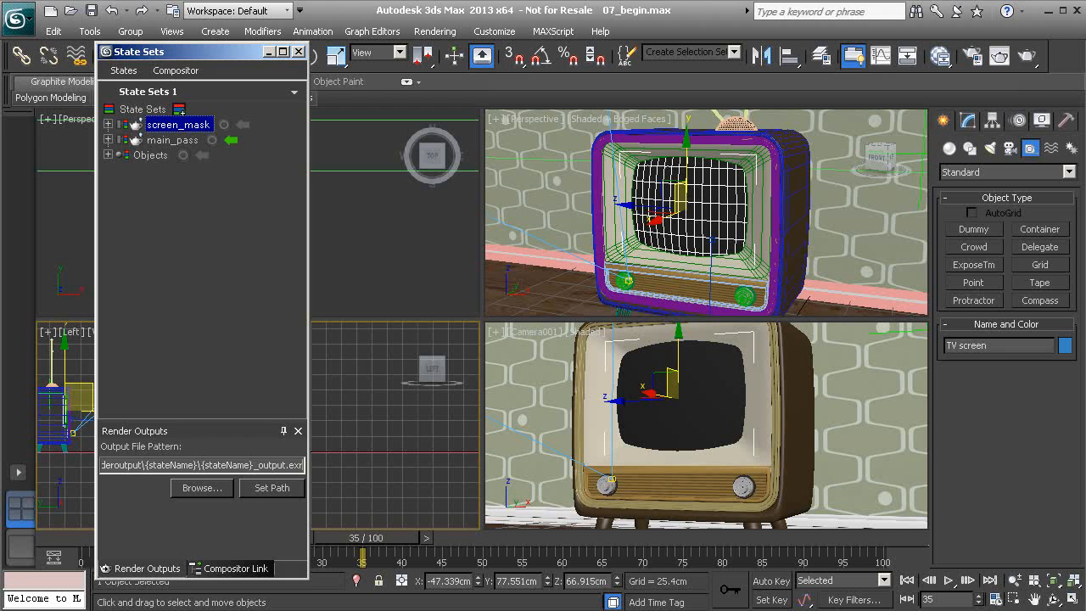
pyautogui.moveTo(275, 495)
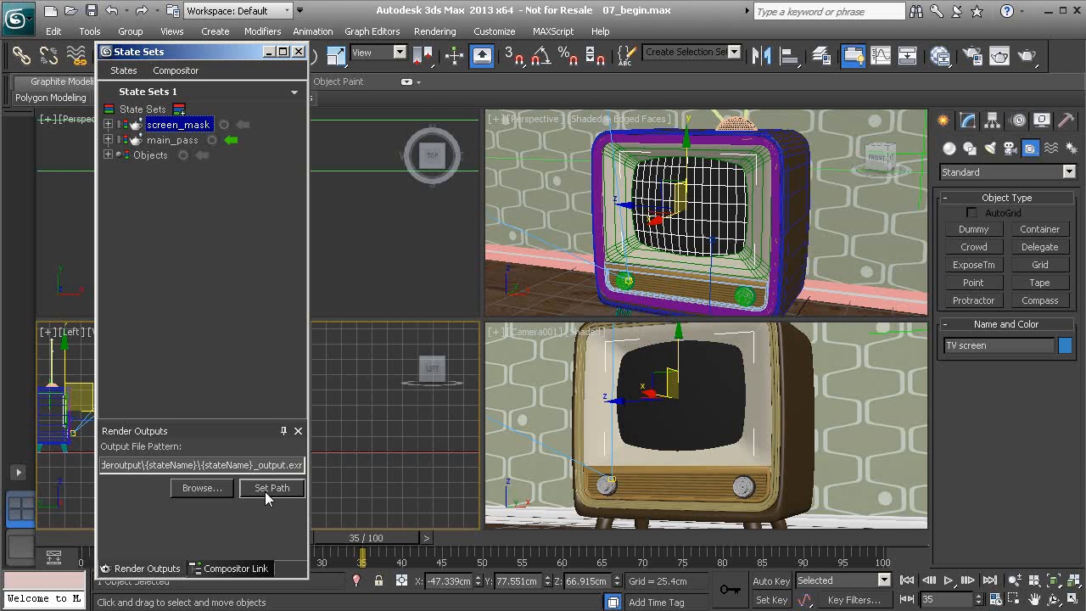
pyautogui.moveTo(270, 509)
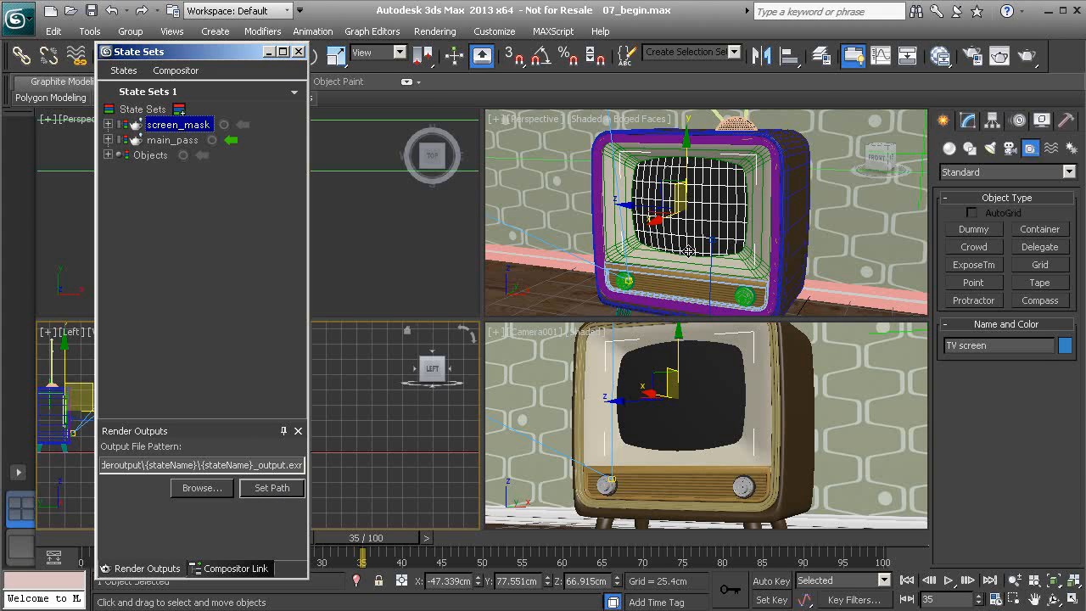
pyautogui.moveTo(970, 56)
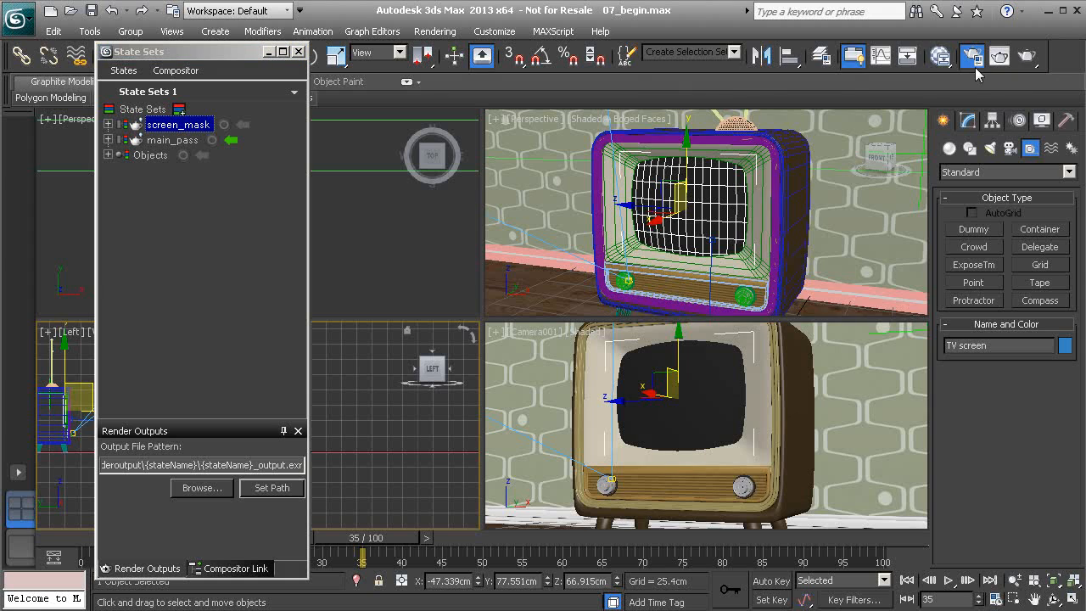
# Check the main_pass output path in Render Setup, then run Render All States
pyautogui.click(971, 56)
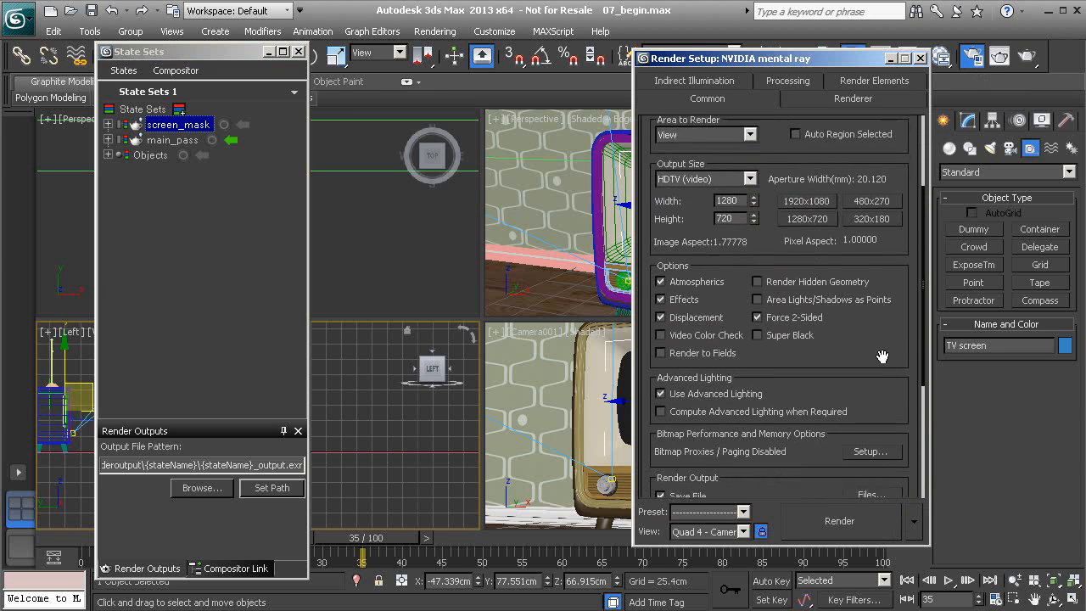
pyautogui.scroll(-3)
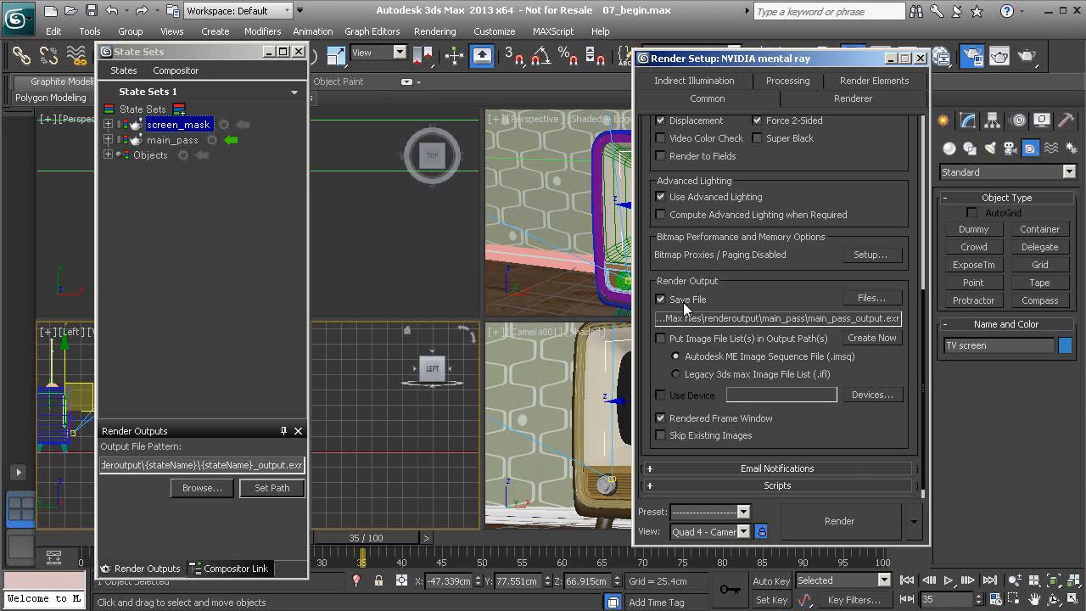
pyautogui.moveTo(876, 331)
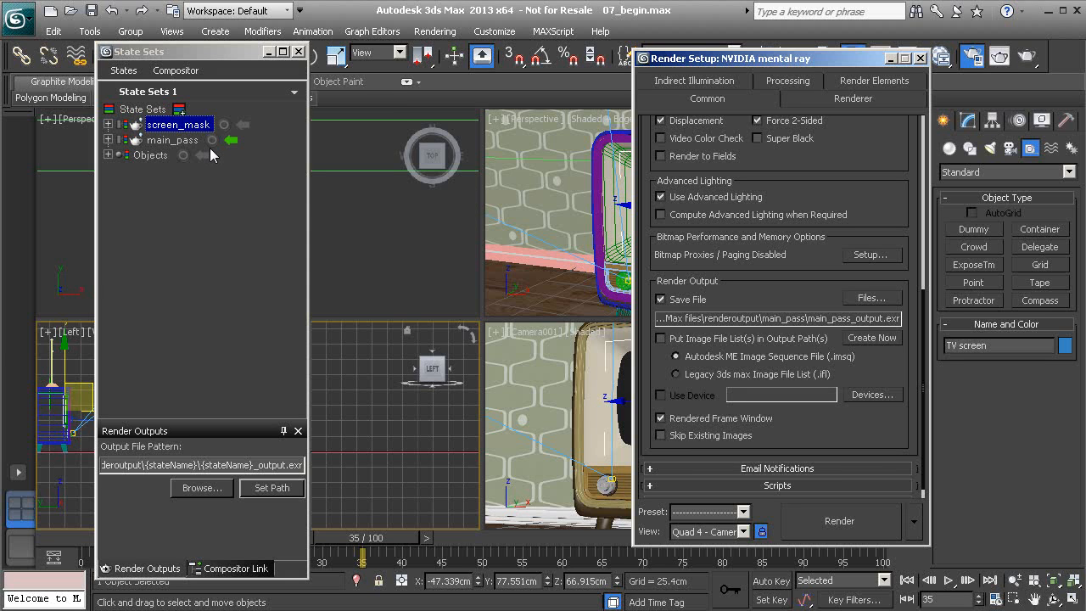
pyautogui.moveTo(241, 177)
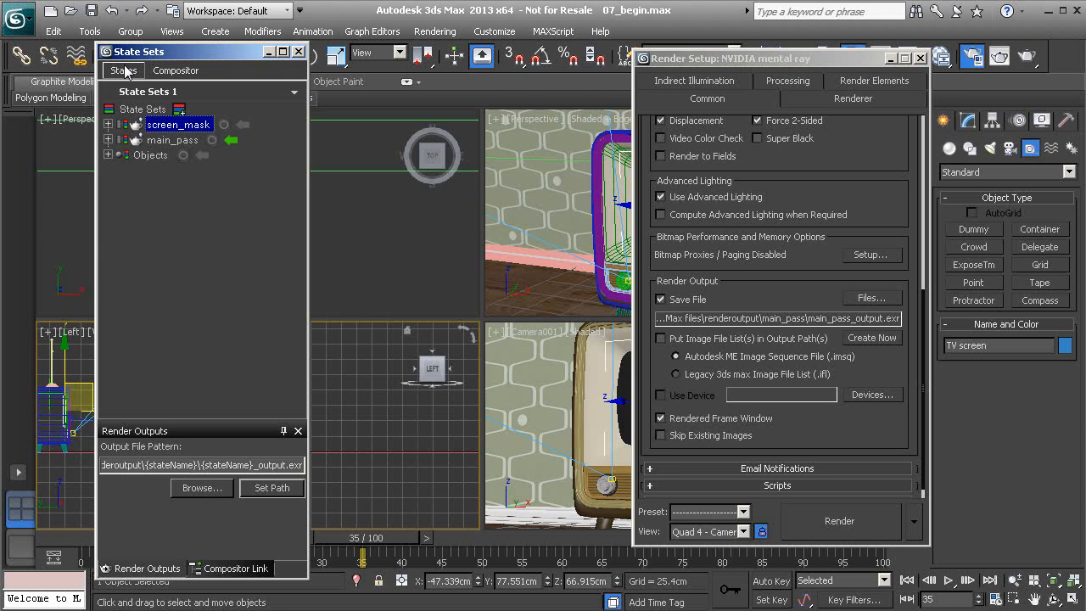
pyautogui.click(122, 71)
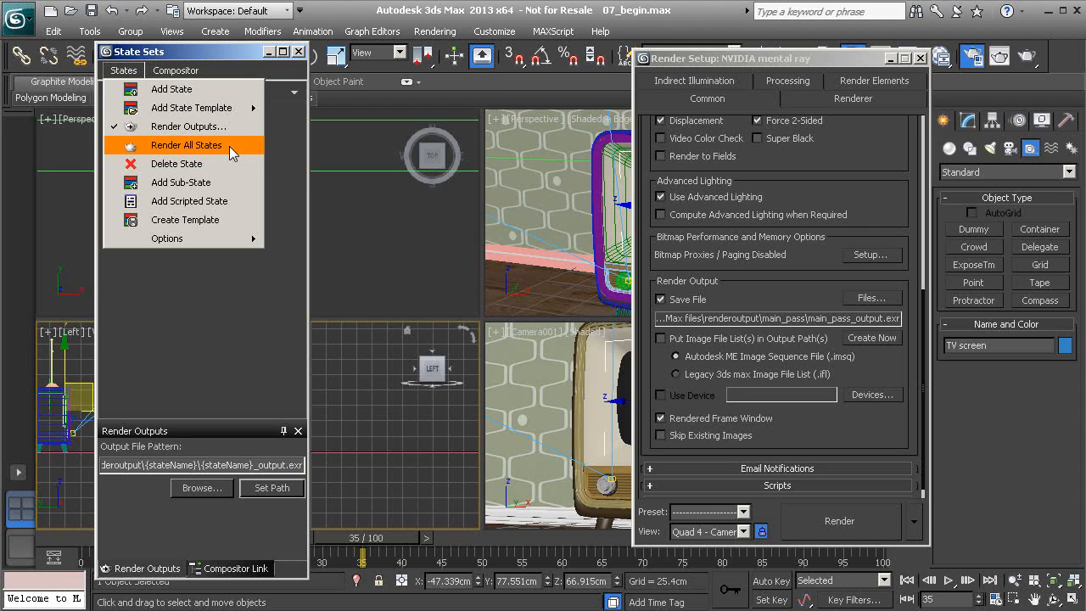
pyautogui.click(187, 144)
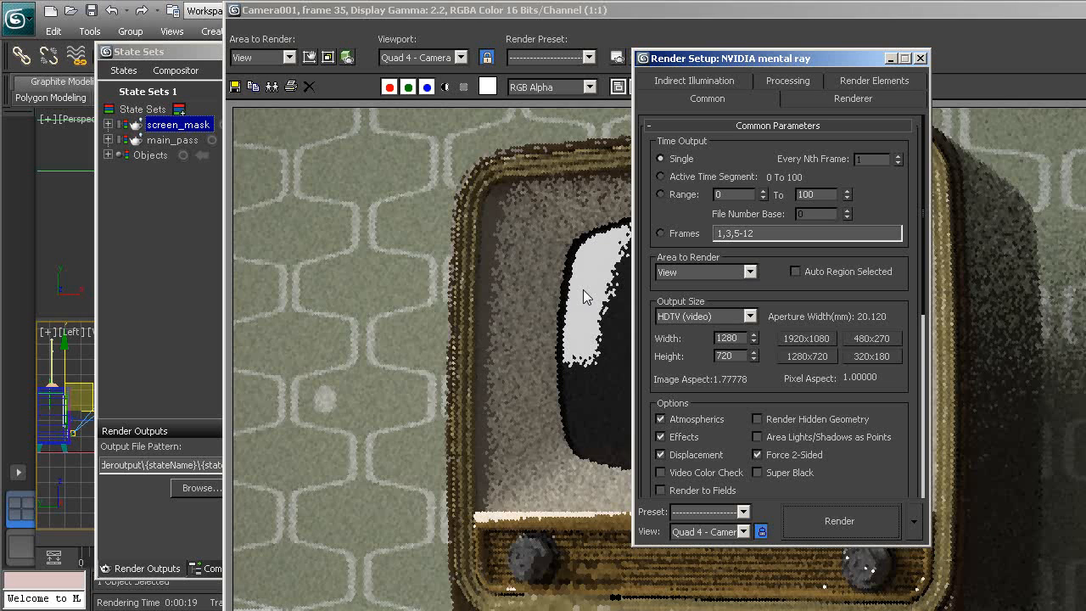
pyautogui.moveTo(1018, 70)
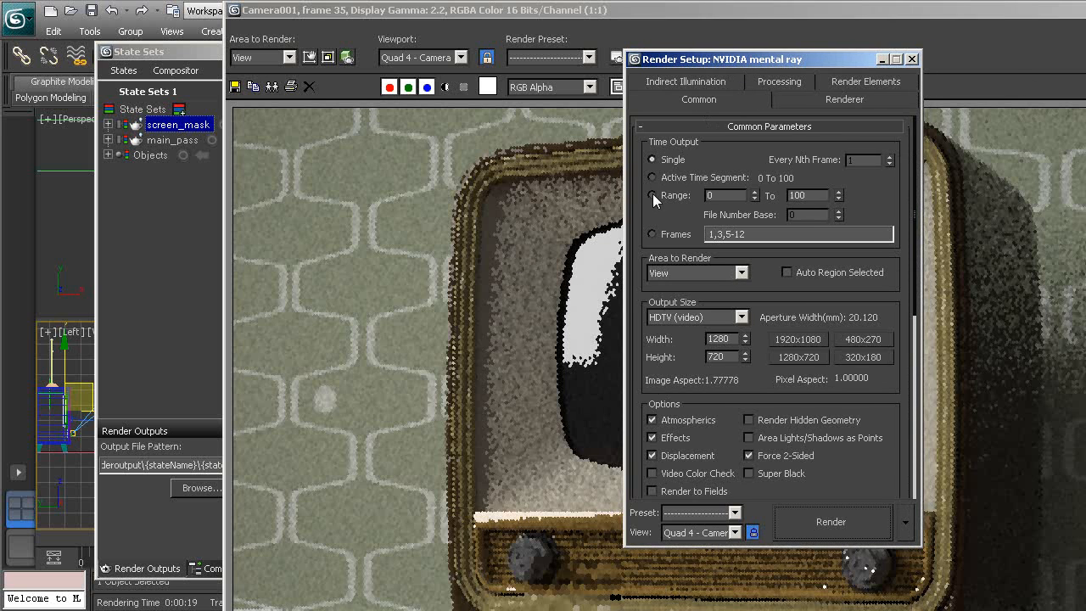
pyautogui.moveTo(669, 203)
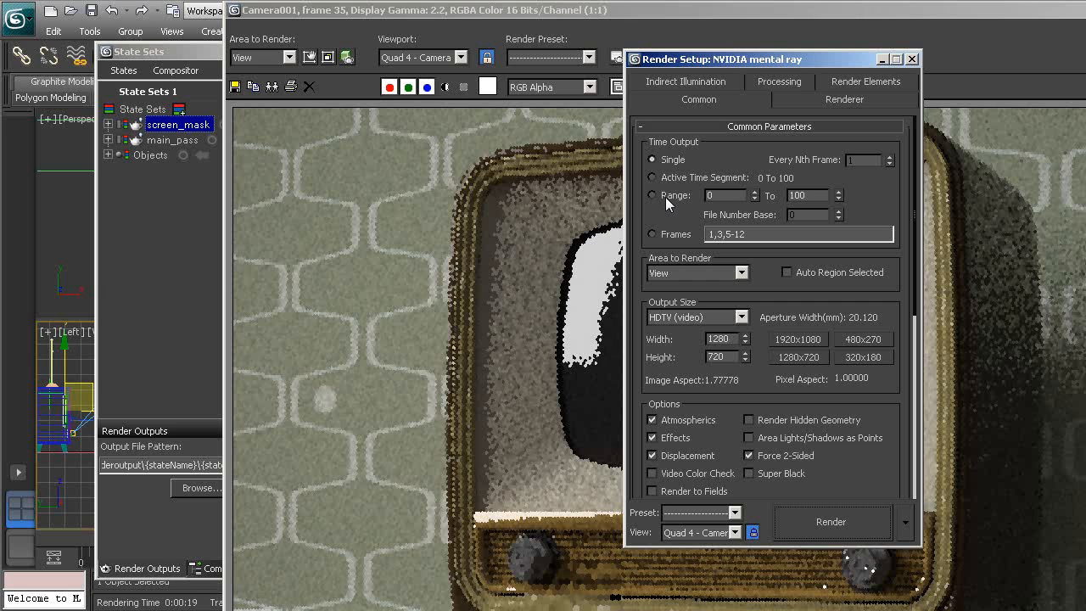
# Set Time Output to Active Time Segment and render all states over the frame range
pyautogui.click(651, 195)
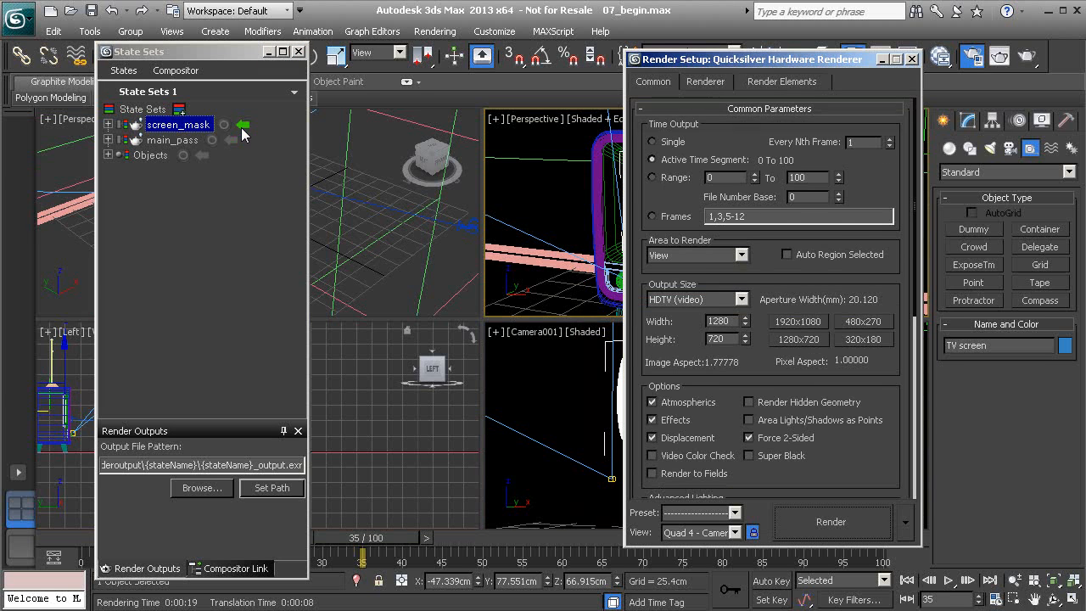
pyautogui.moveTo(653, 151)
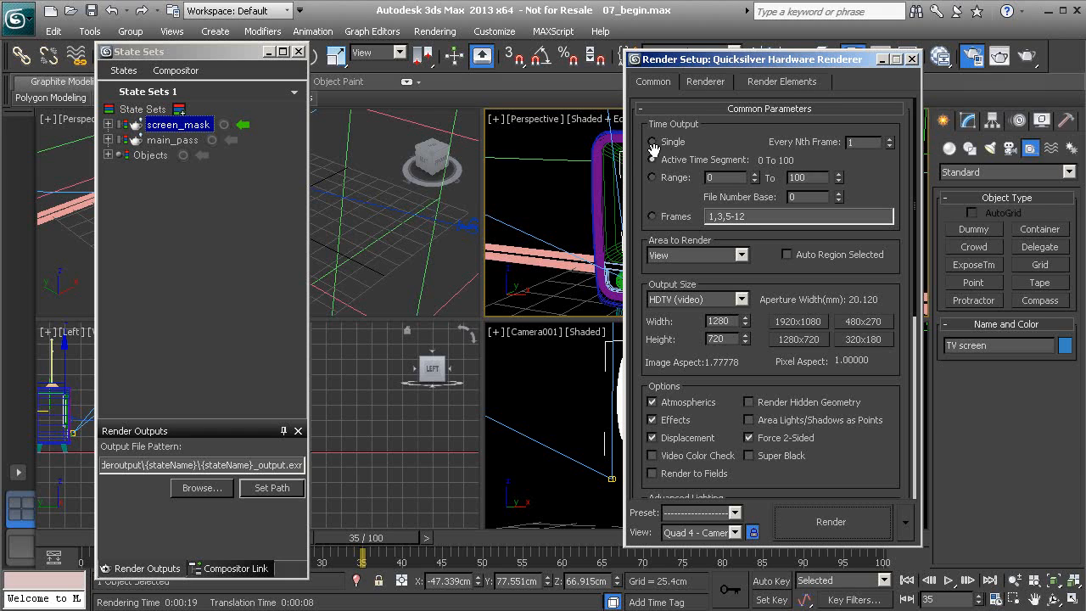
pyautogui.moveTo(679, 149)
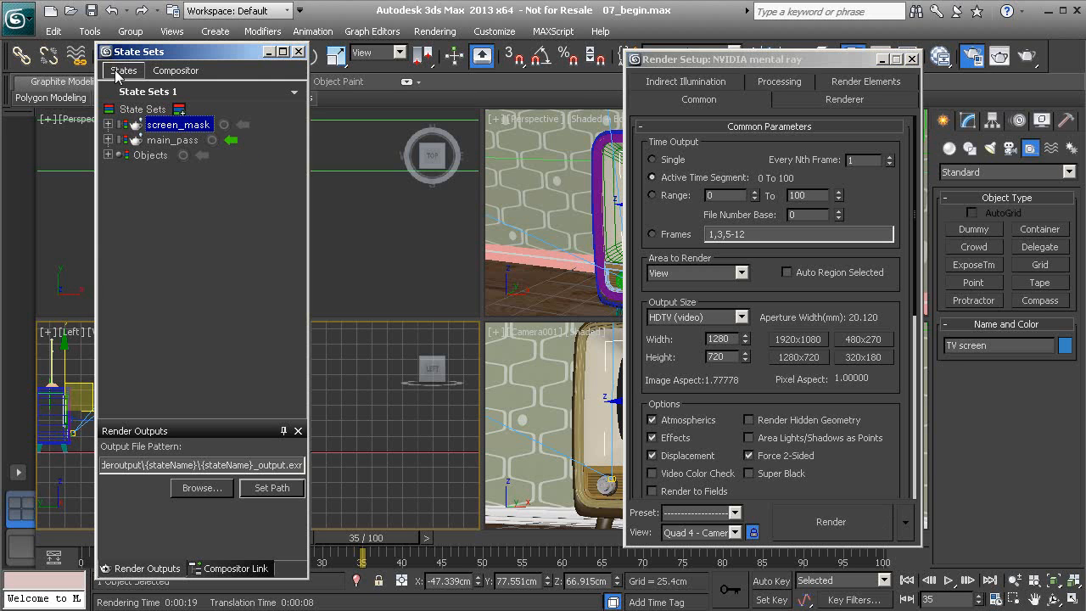
pyautogui.click(122, 71)
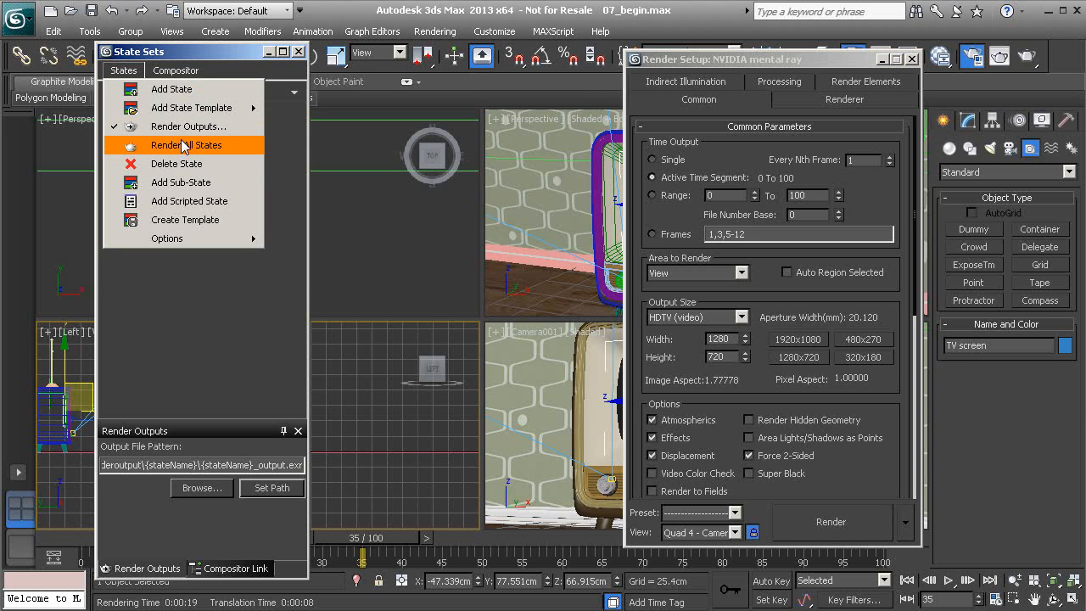
pyautogui.click(185, 146)
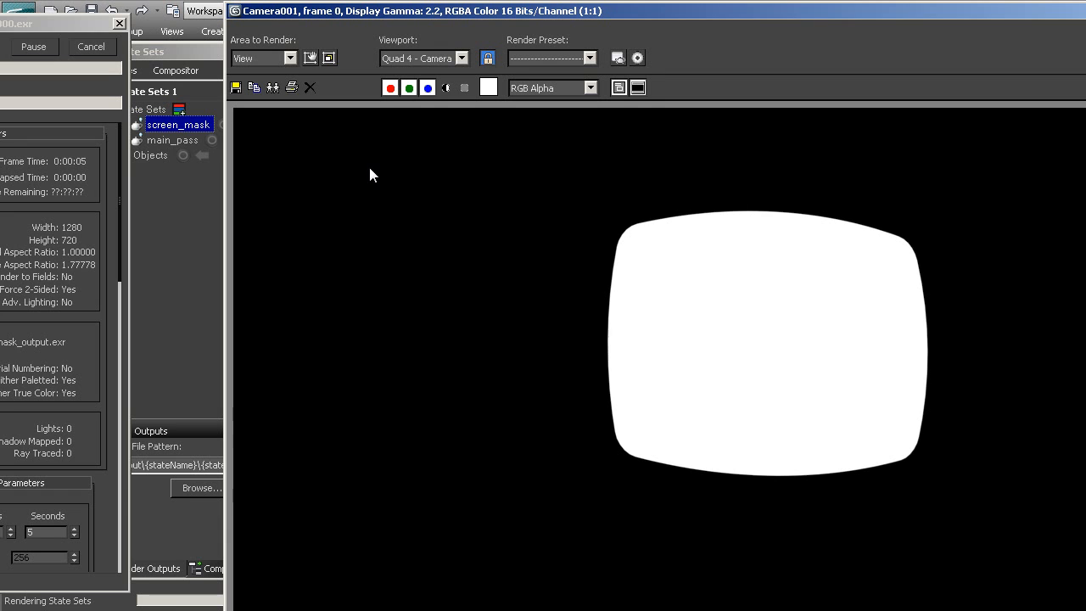
pyautogui.moveTo(346, 17)
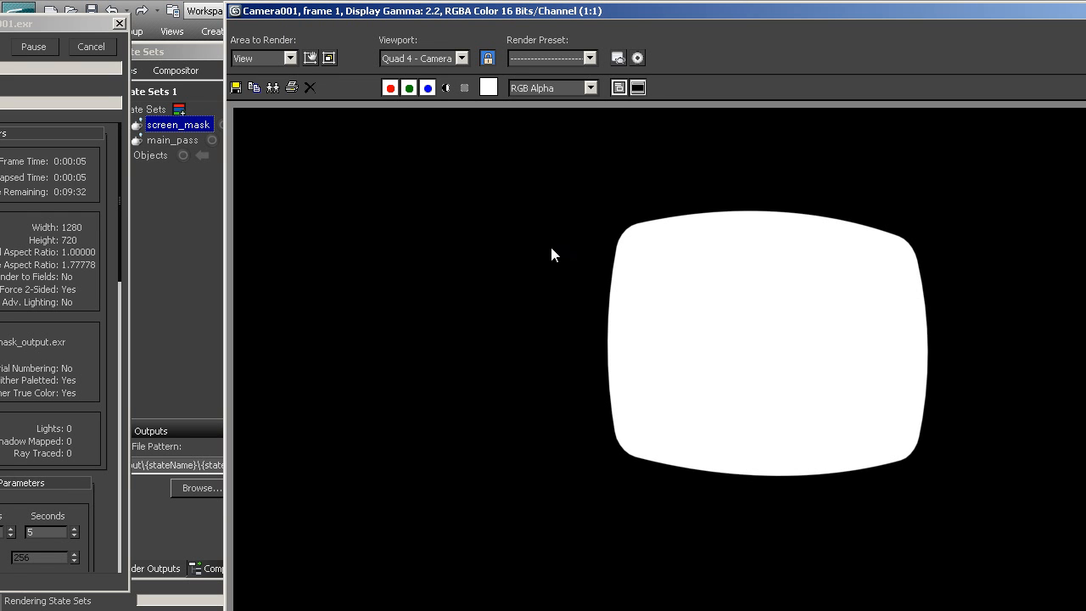
pyautogui.moveTo(627, 311)
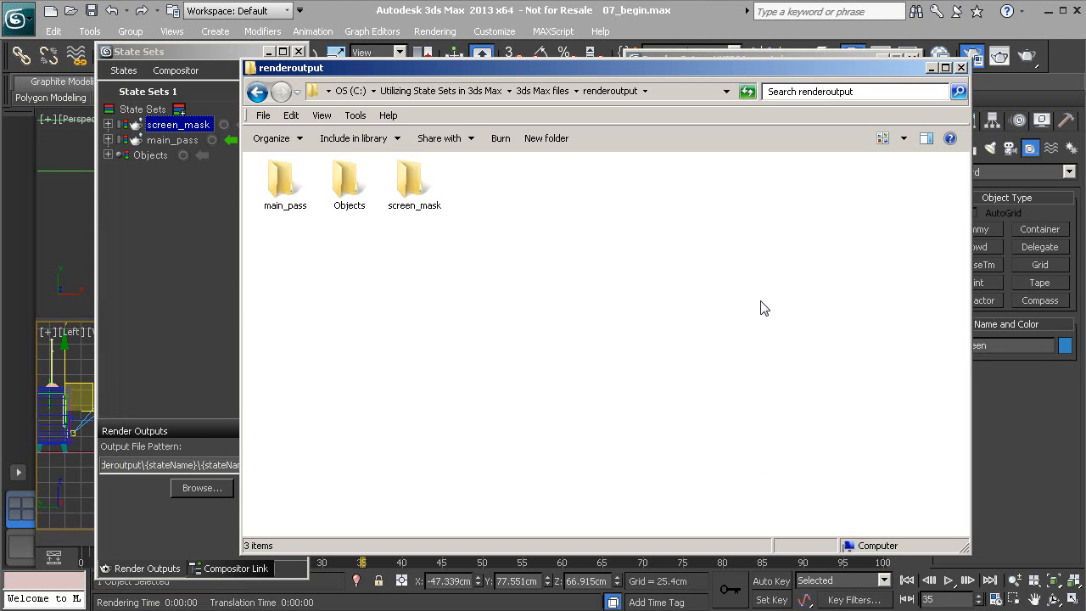
pyautogui.moveTo(558, 288)
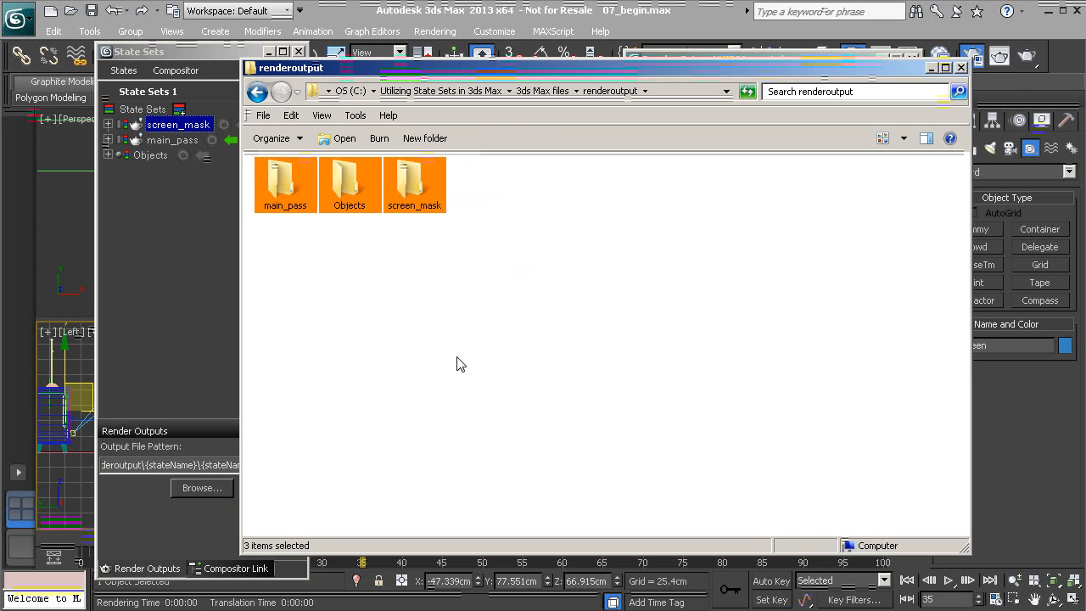
pyautogui.doubleClick(285, 180)
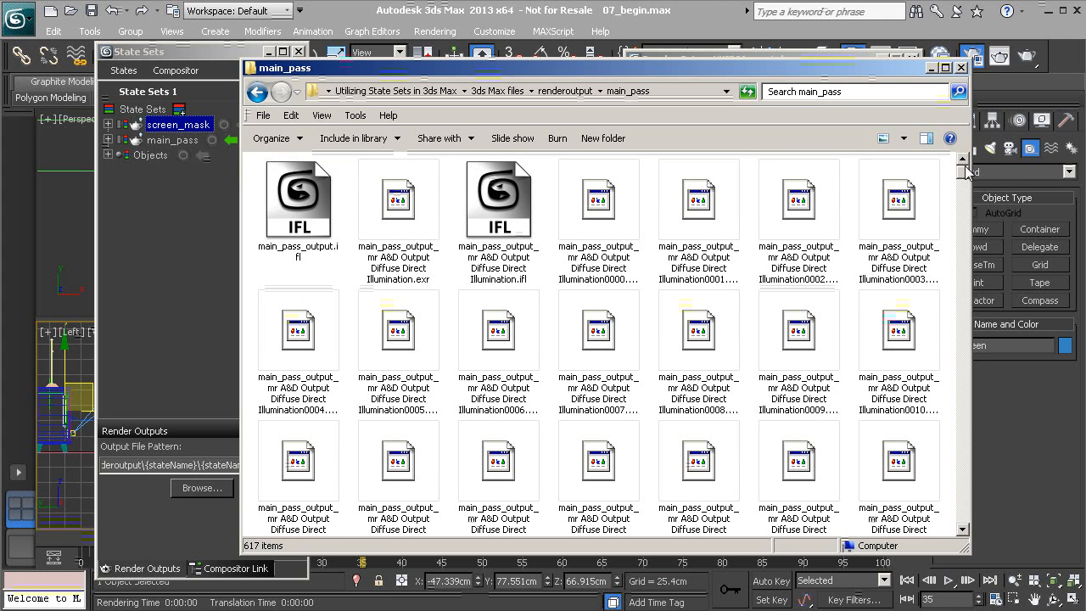
pyautogui.scroll(-3)
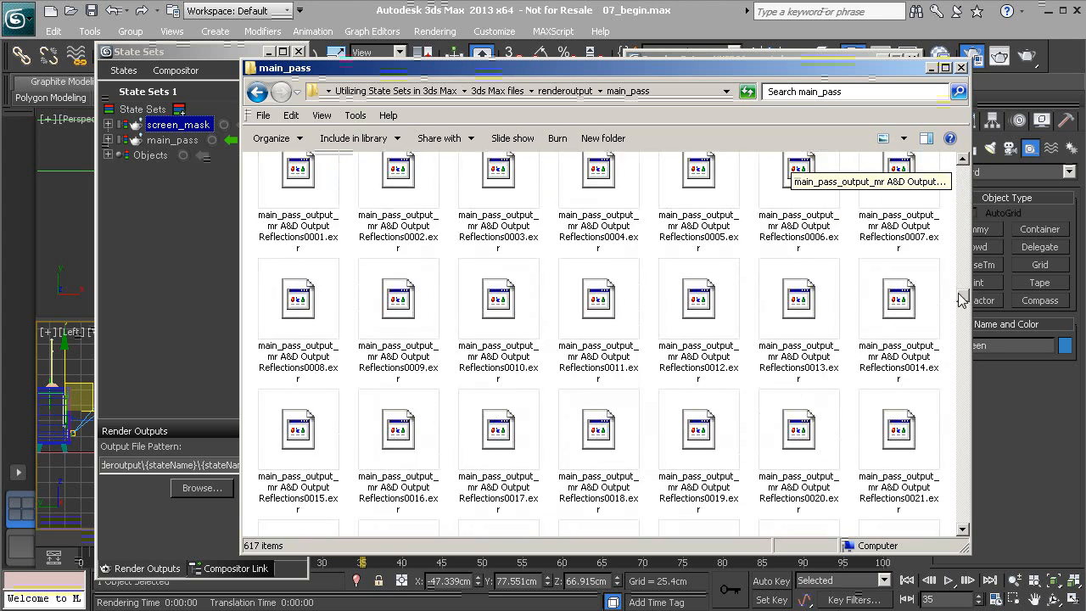
pyautogui.scroll(-3)
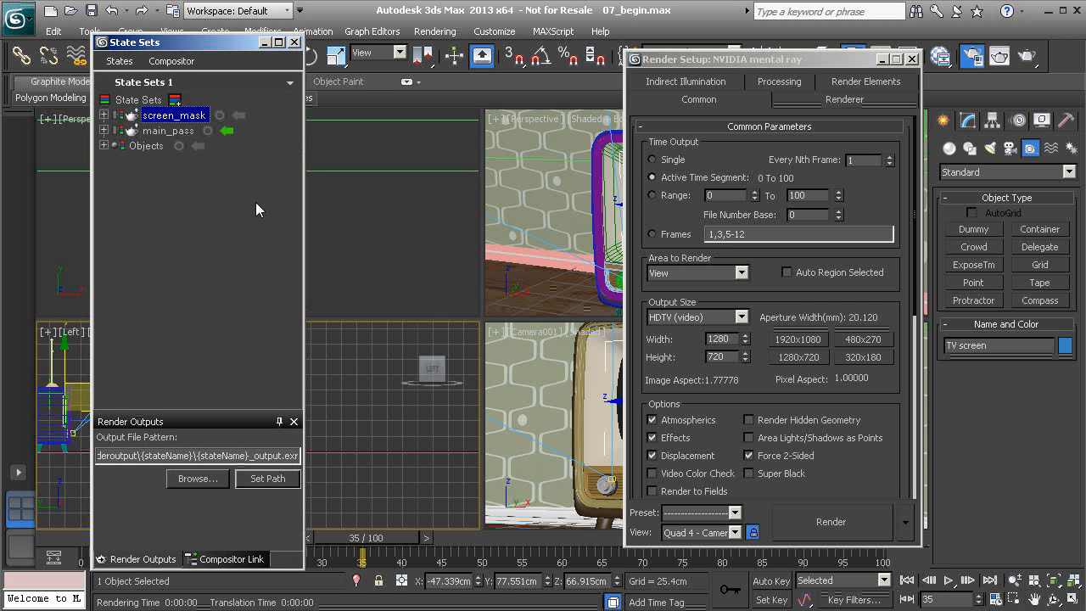
pyautogui.moveTo(237, 150)
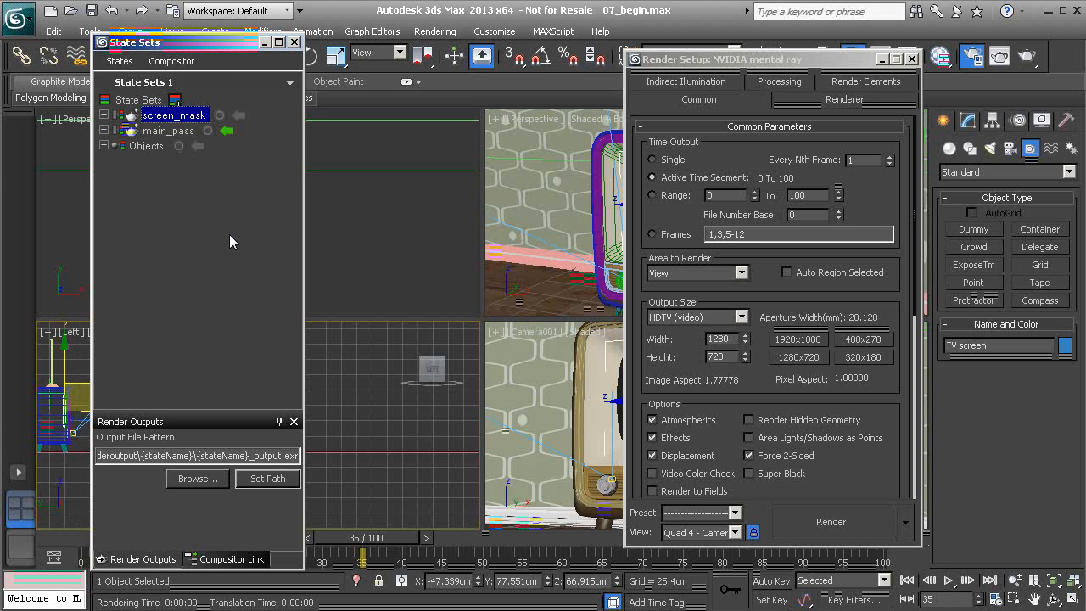
pyautogui.moveTo(183, 180)
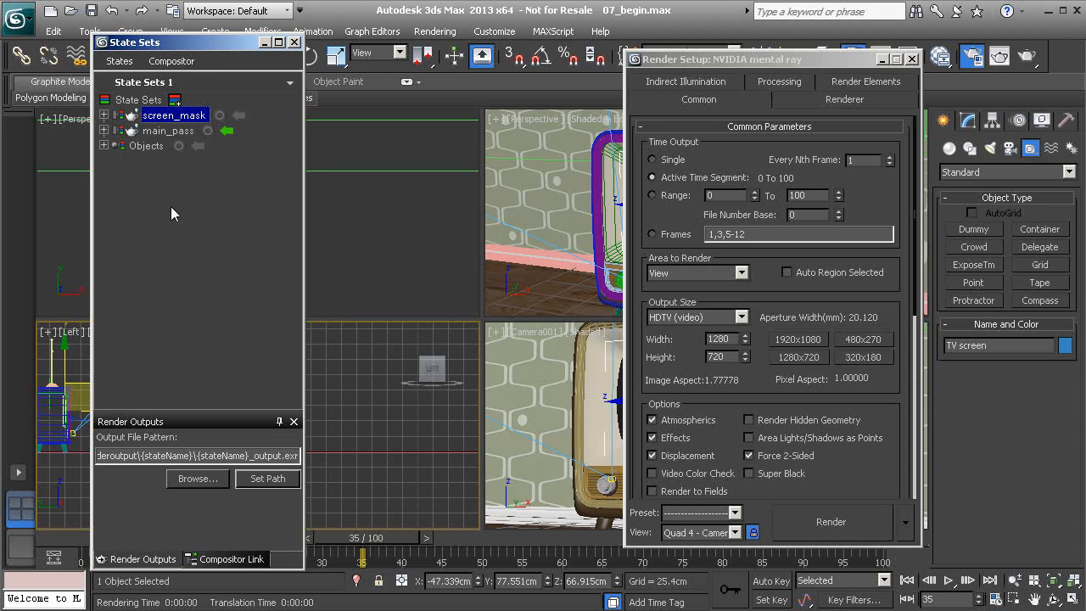
# Show the Compositor menu in the State Sets window
pyautogui.click(170, 61)
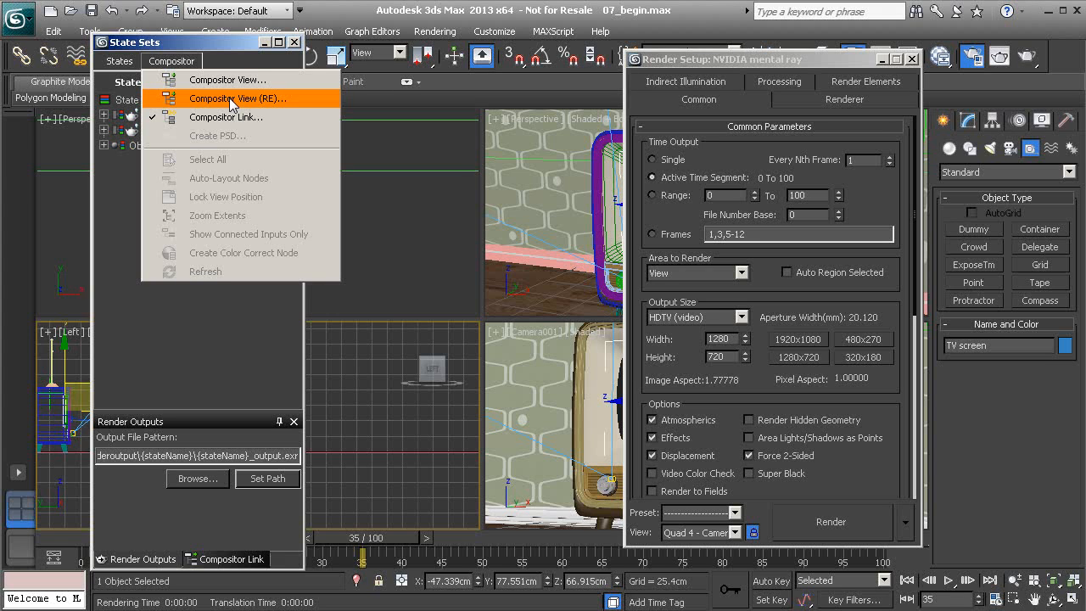
pyautogui.moveTo(228, 80)
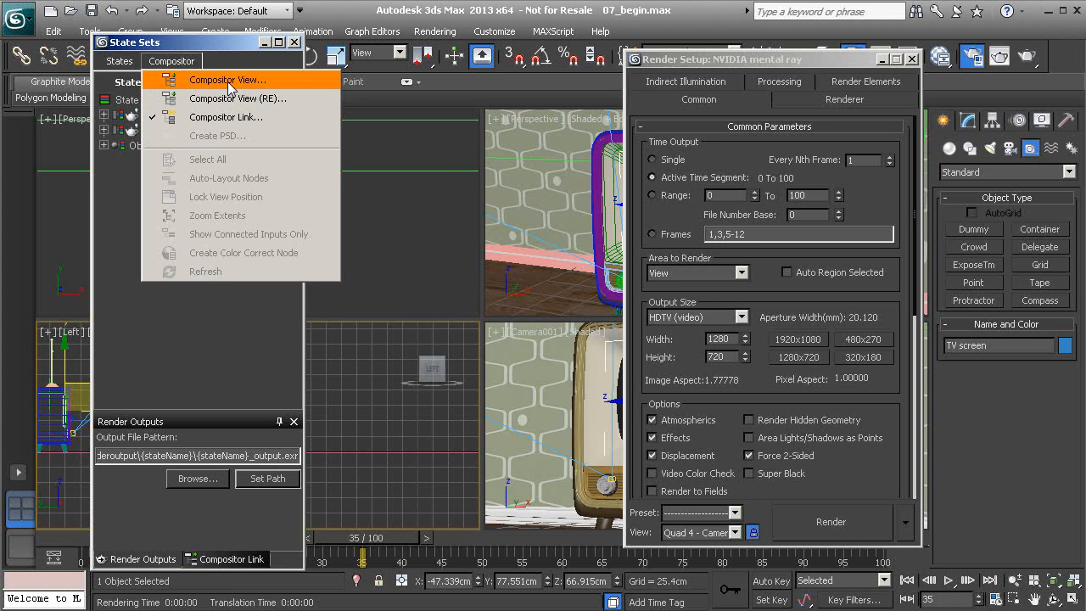
pyautogui.moveTo(316, 83)
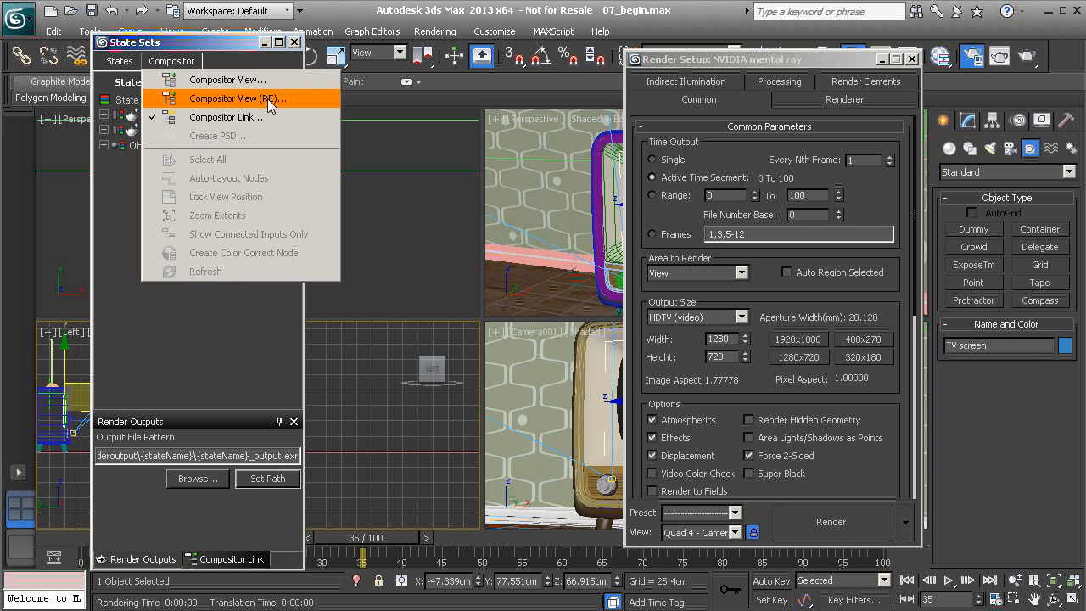
pyautogui.moveTo(254, 98)
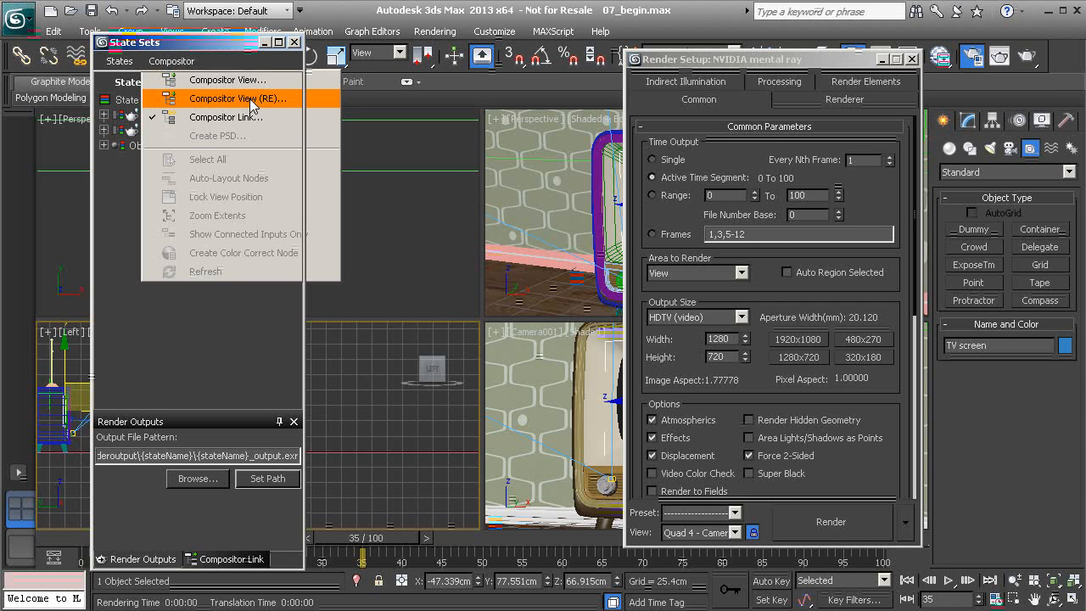
# Build a Compositor View (RE) graph and reorder main_pass above screen_mask
pyautogui.click(224, 99)
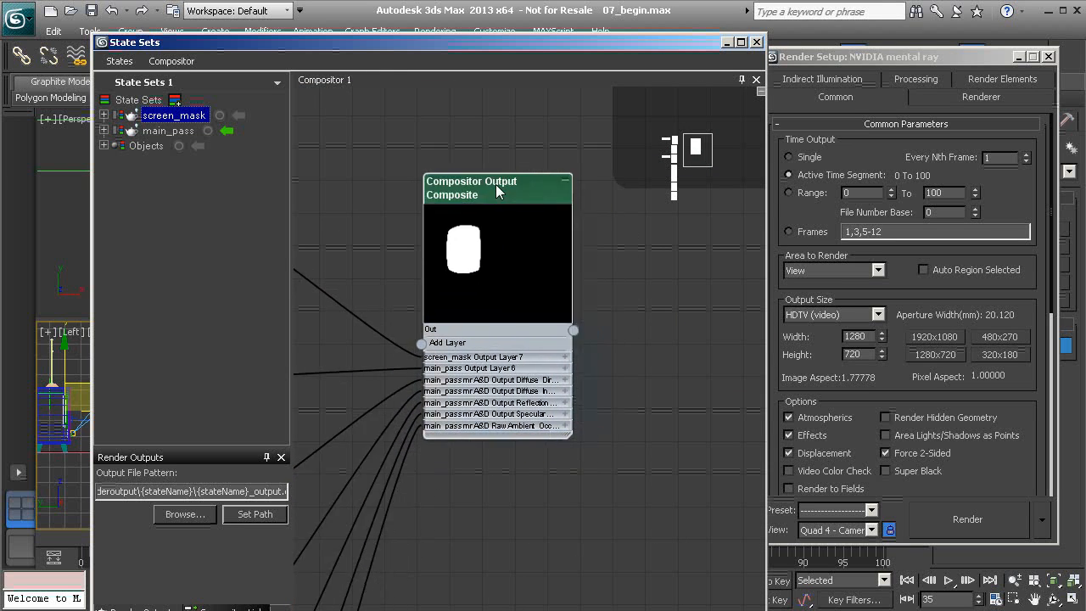
pyautogui.moveTo(496, 187); pyautogui.dragTo(512, 194)
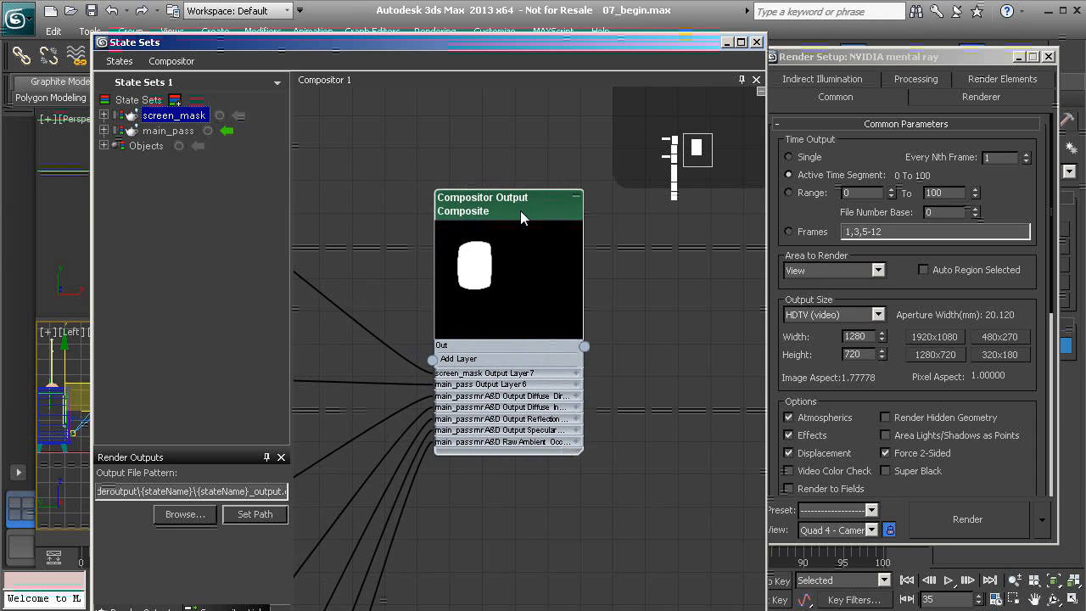
pyautogui.moveTo(543, 281)
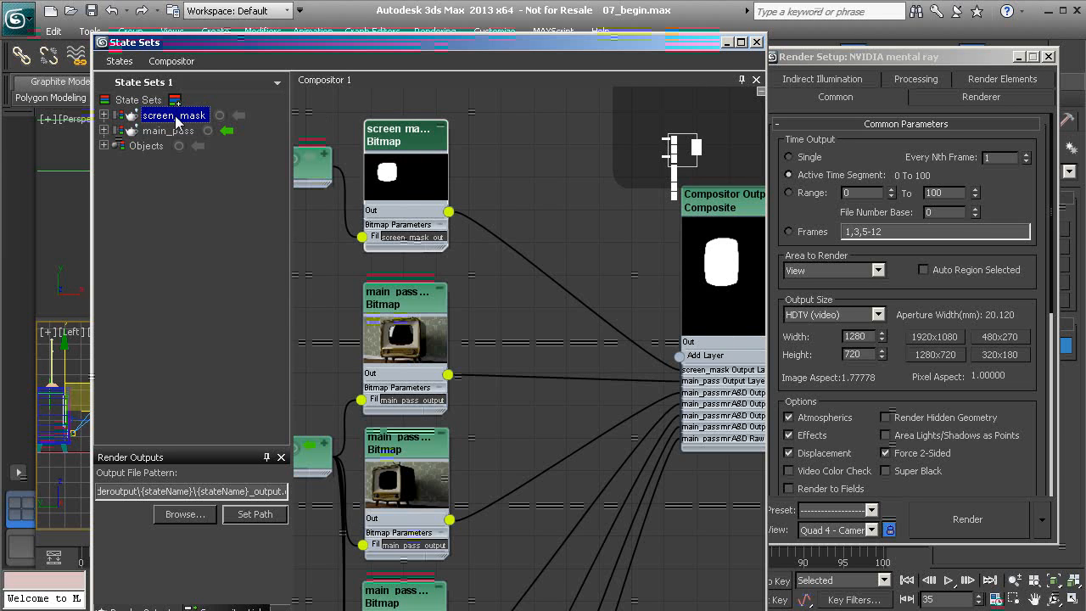
pyautogui.click(168, 131)
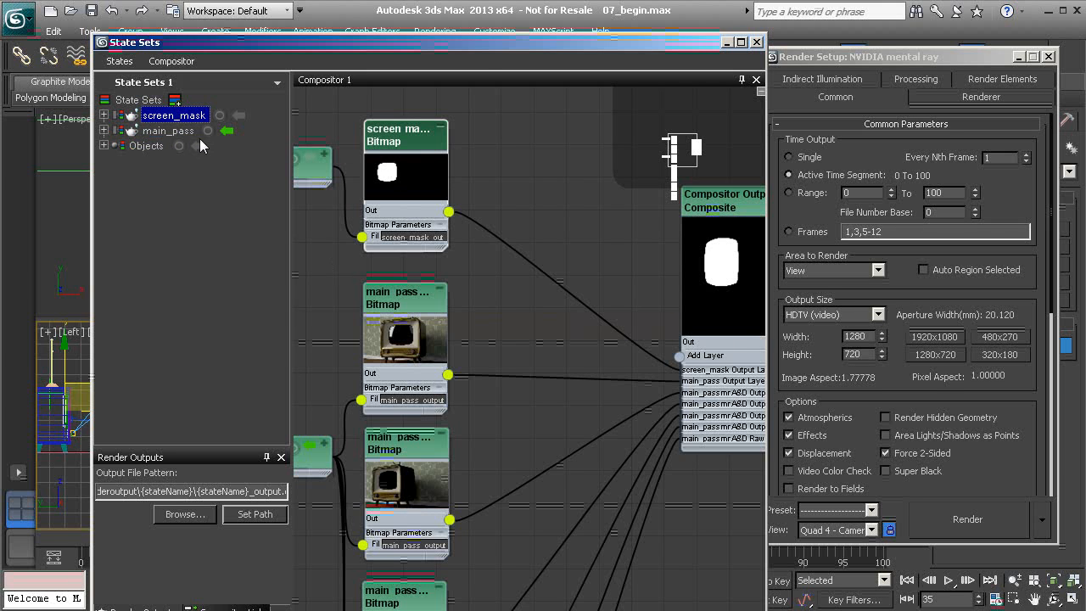
pyautogui.click(170, 131)
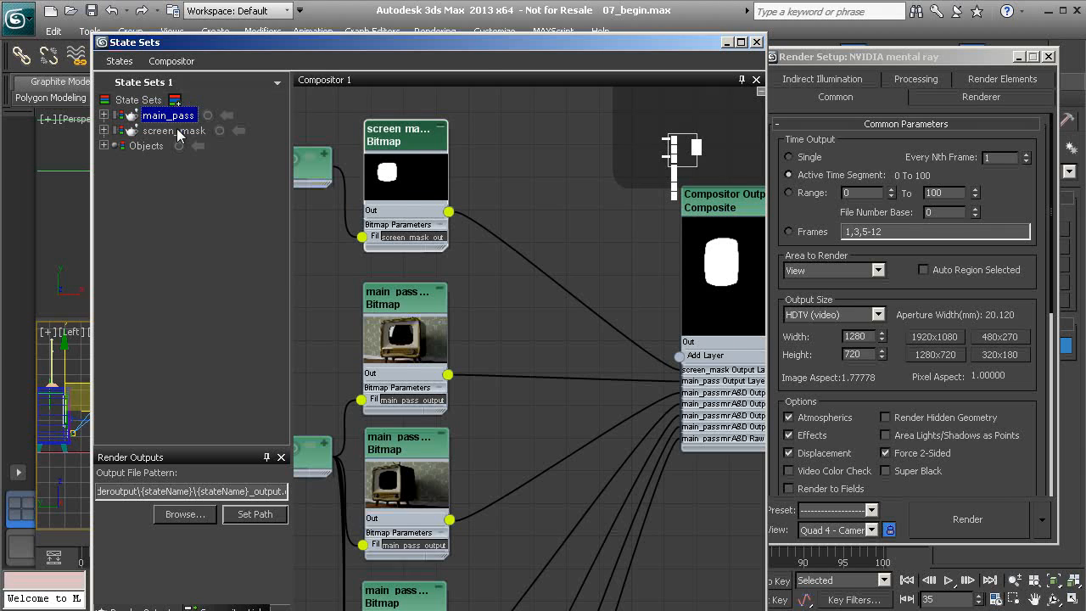
# Refresh the node graph for the new state order, then close the Compositor View
pyautogui.rightClick(542, 166)
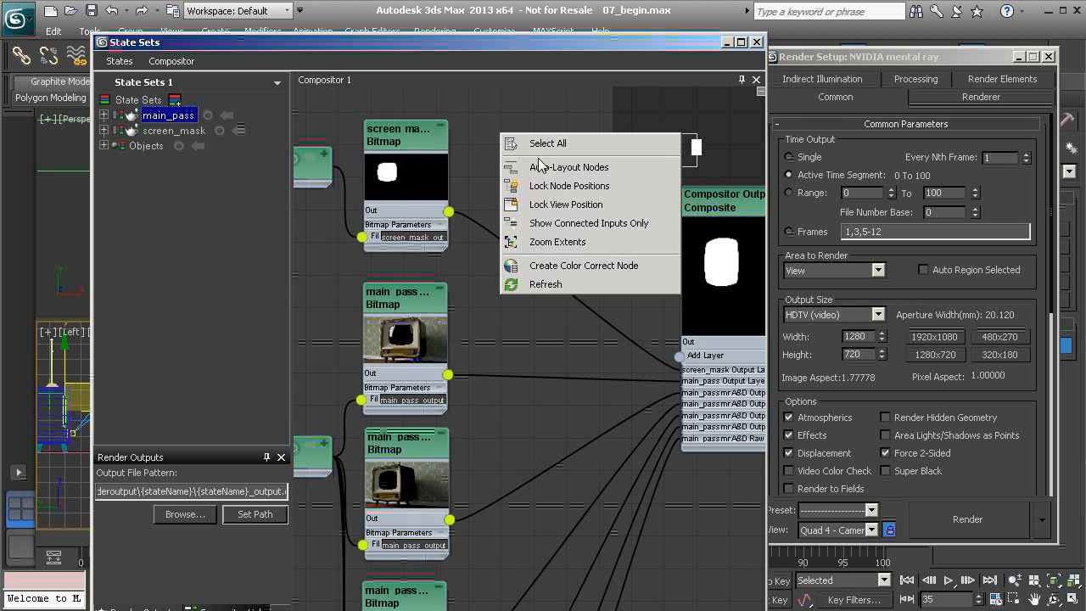
pyautogui.moveTo(573, 285)
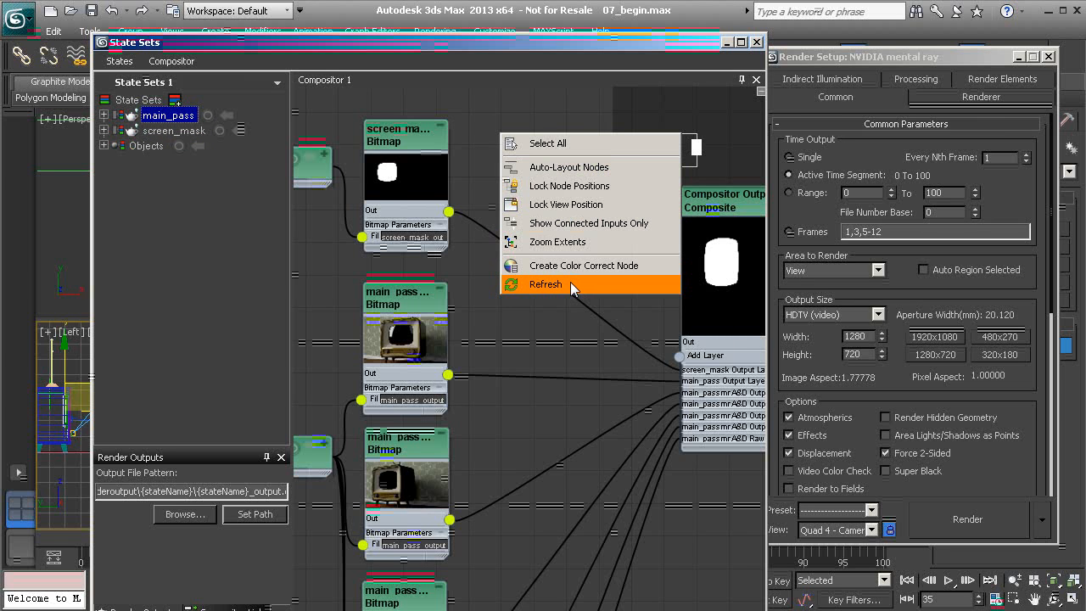
pyautogui.moveTo(415, 132)
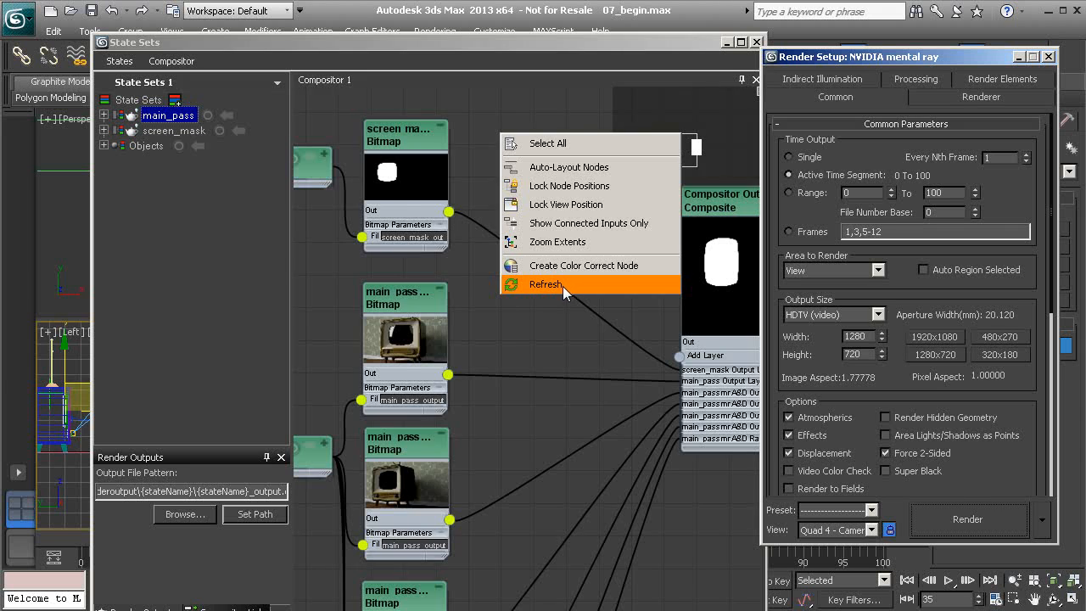
pyautogui.click(545, 285)
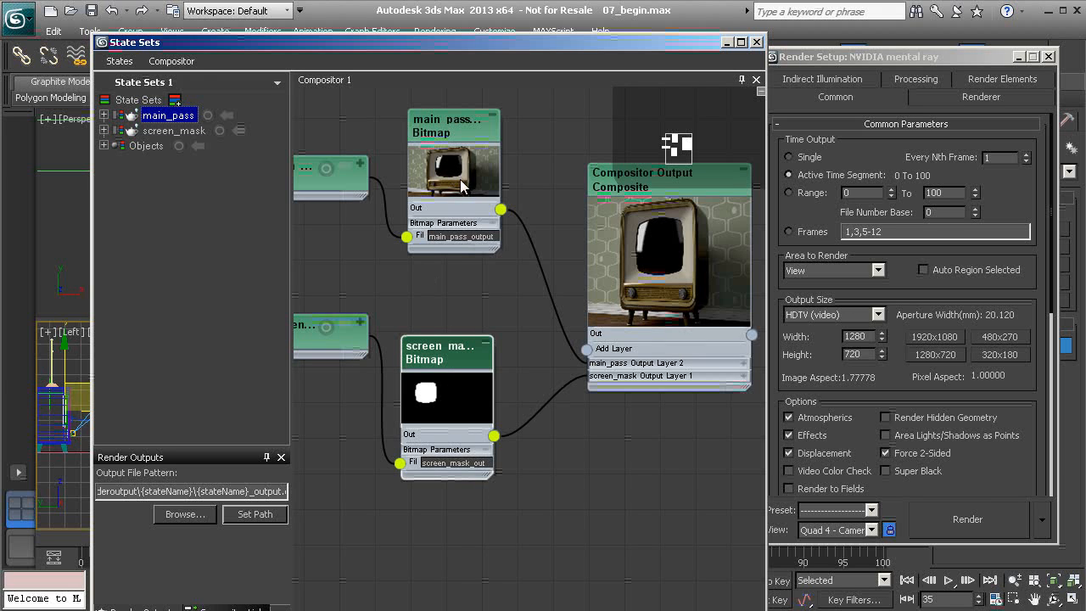
pyautogui.click(171, 61)
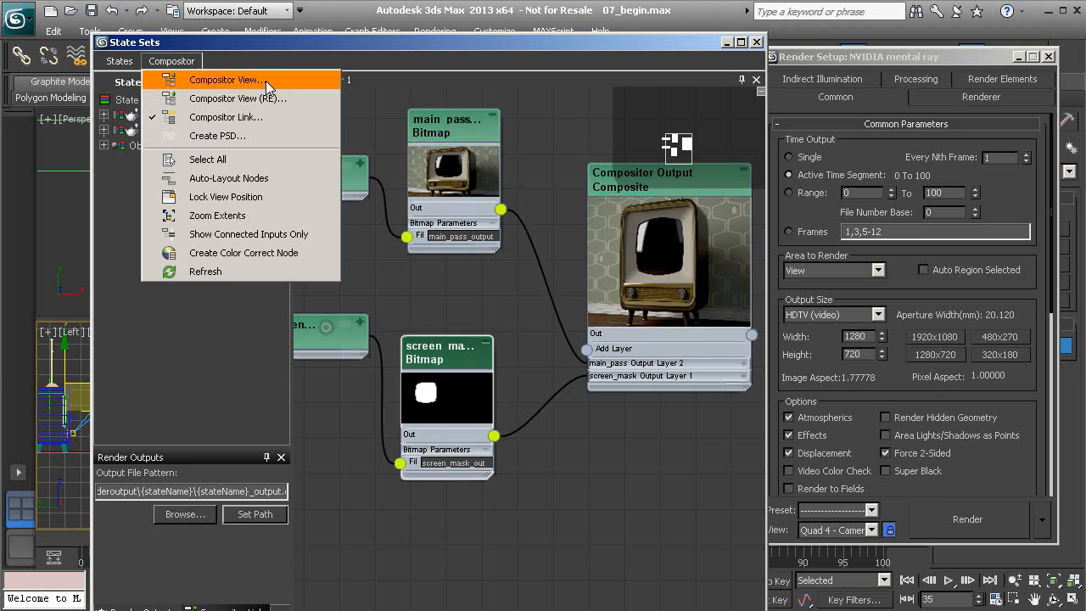
pyautogui.click(223, 80)
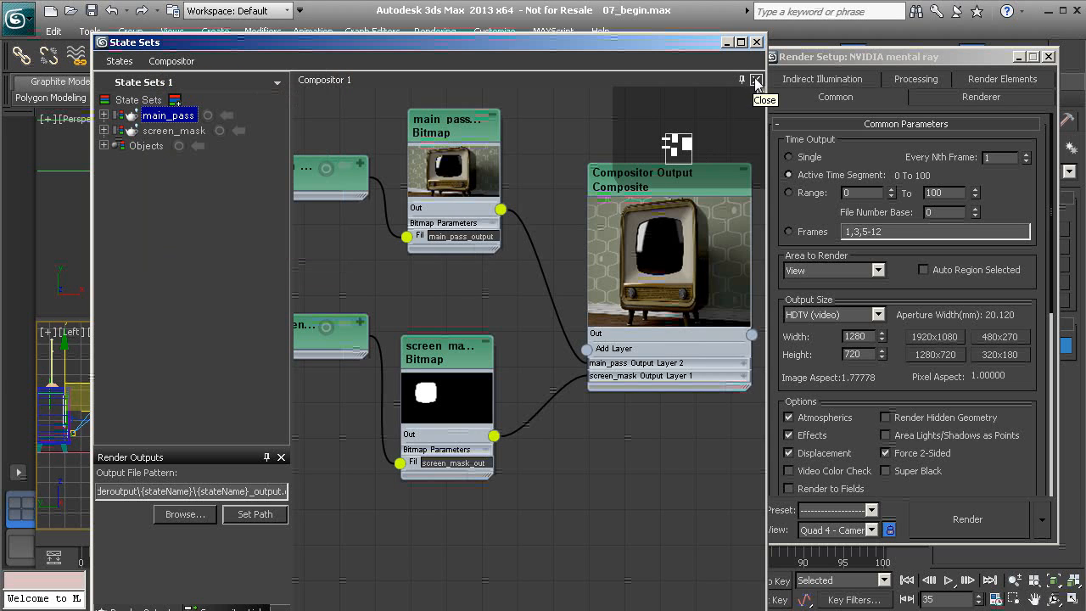
pyautogui.click(171, 61)
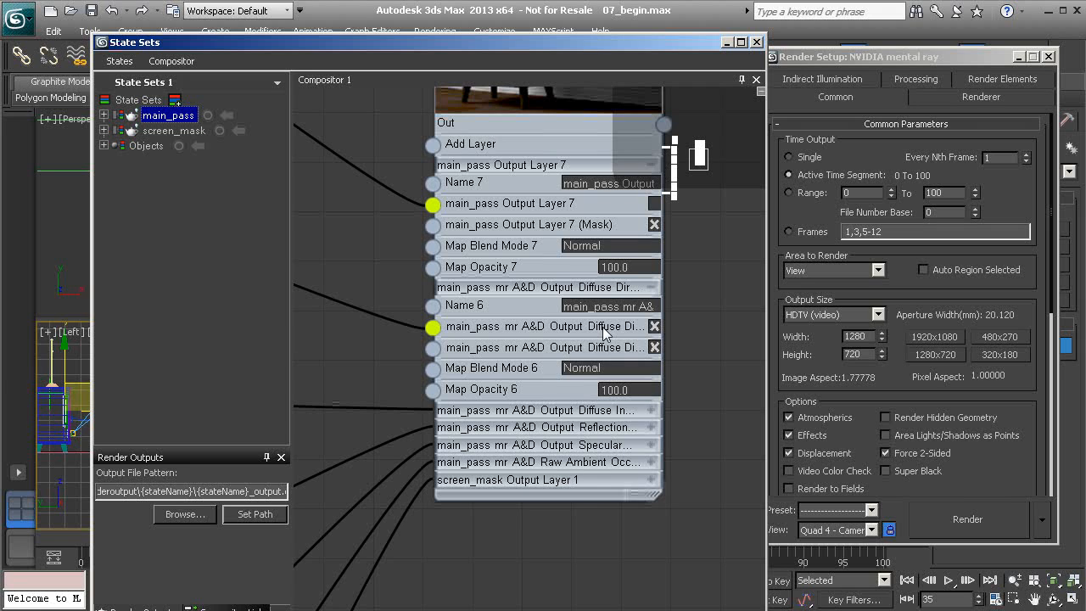
# Set the diffuse and reflection main_pass layers in the Composite node to Addition blend mode
pyautogui.click(580, 244)
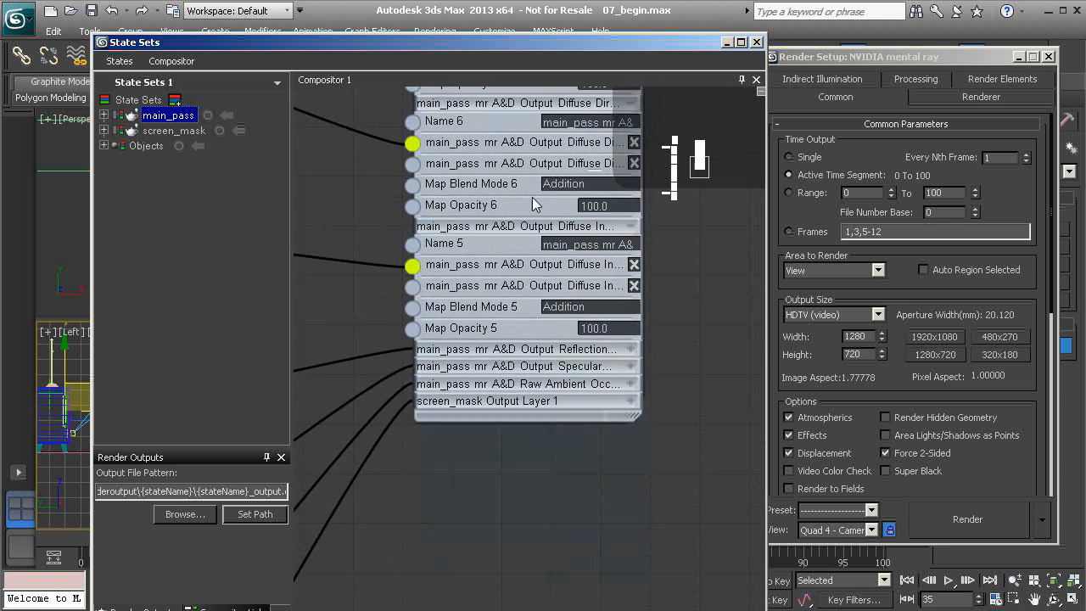
pyautogui.scroll(-3)
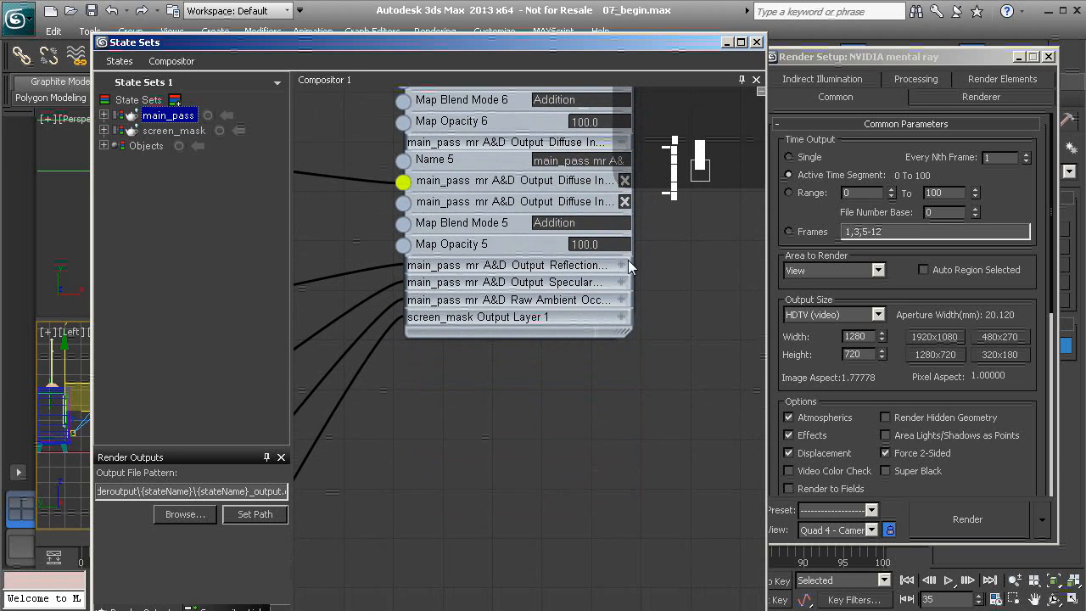
pyautogui.click(580, 99)
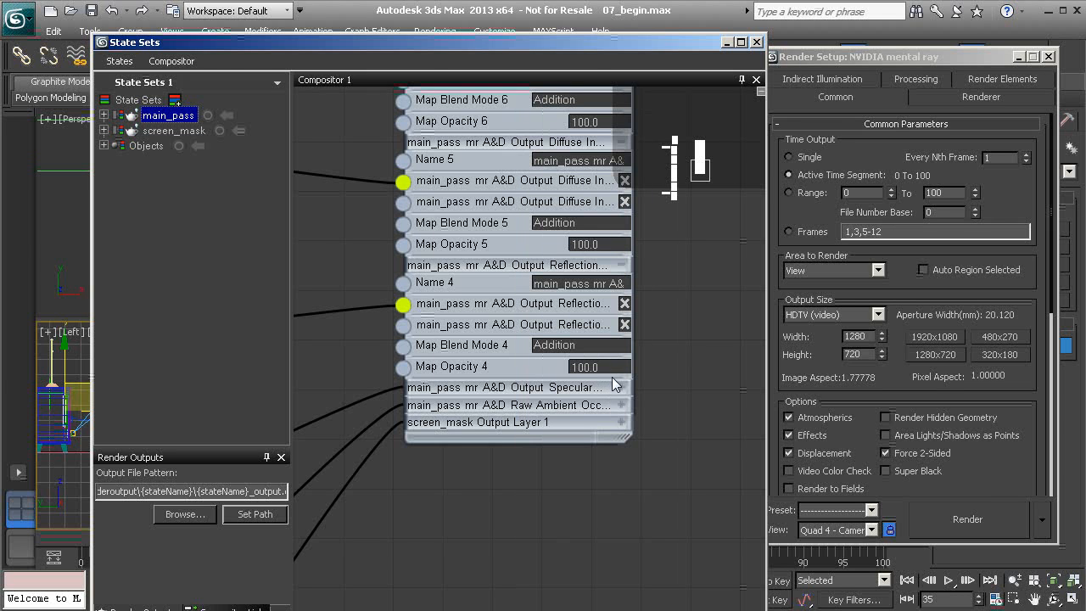
pyautogui.moveTo(559, 397)
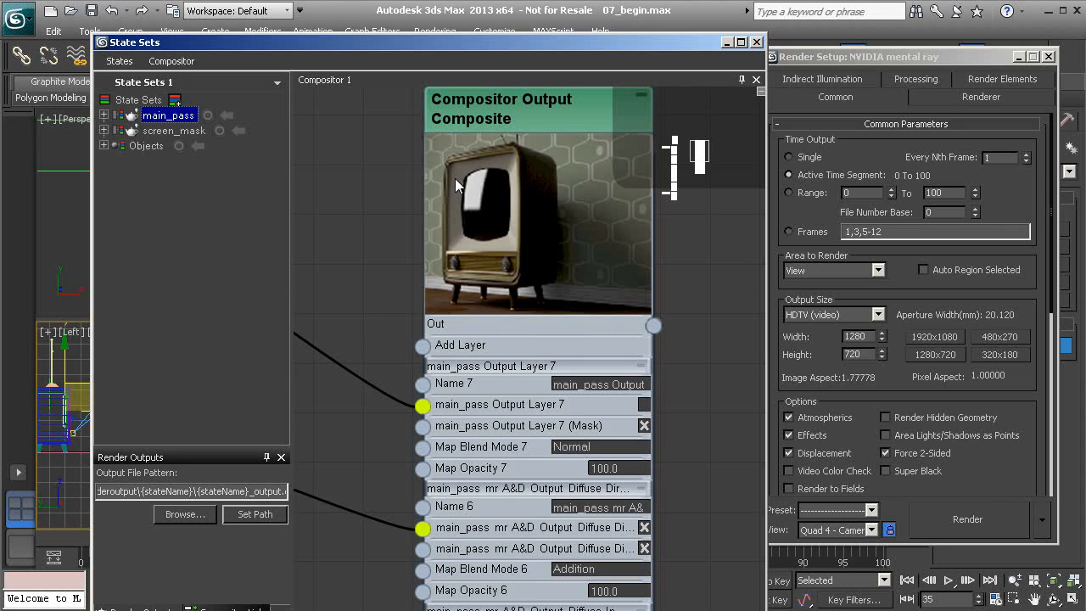
pyautogui.moveTo(523, 224)
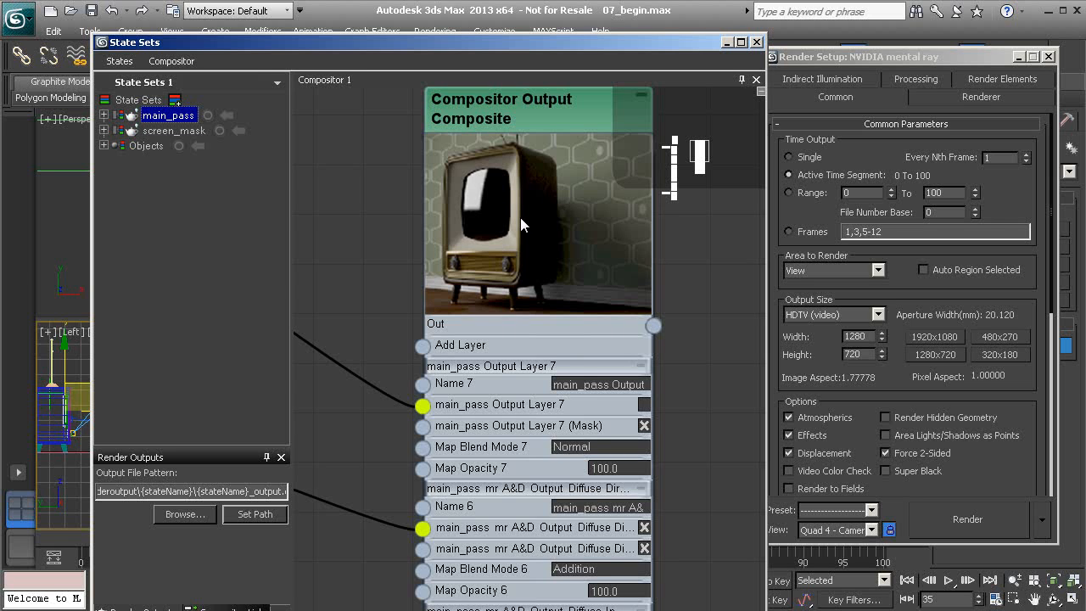
pyautogui.scroll(-3)
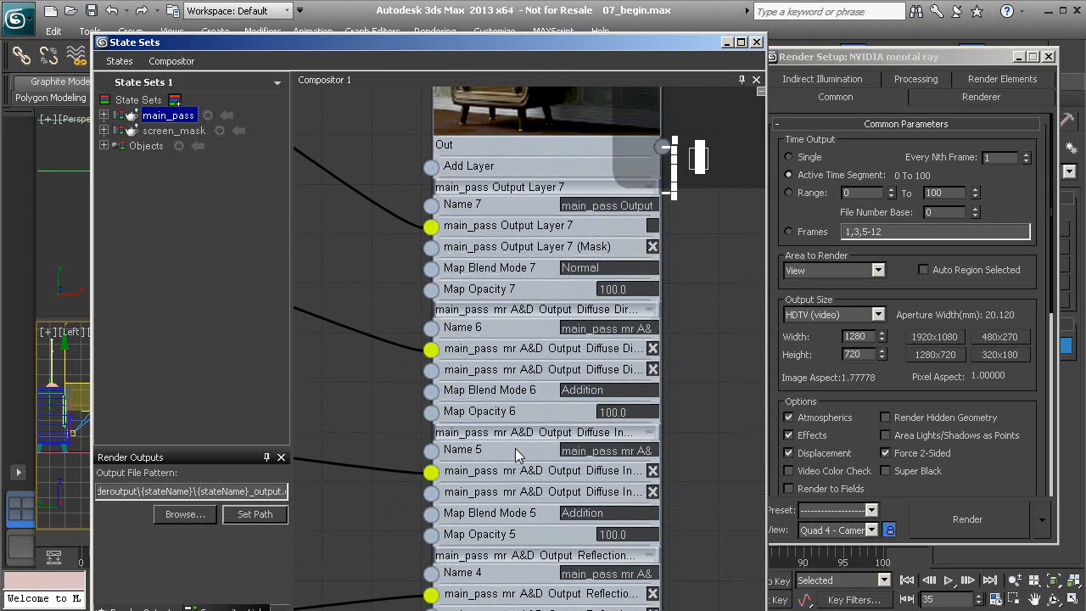
pyautogui.scroll(-3)
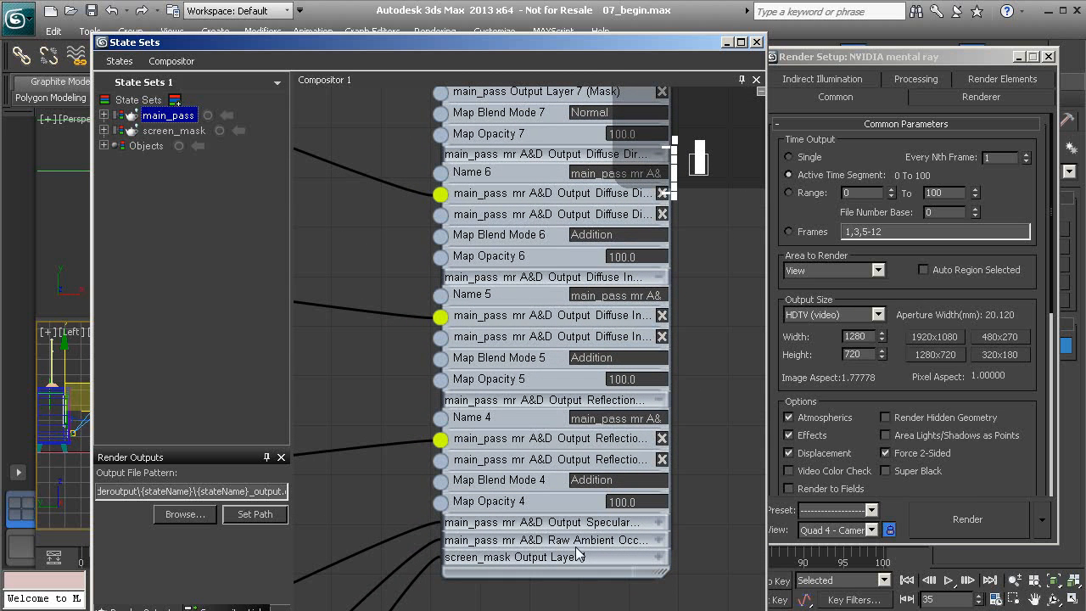
pyautogui.moveTo(557, 546)
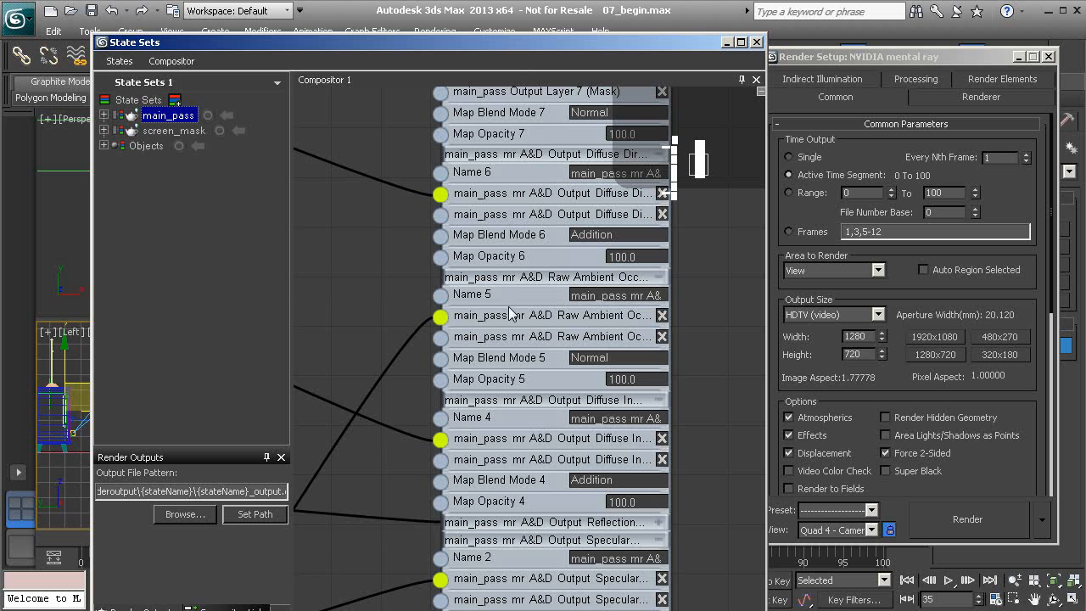
# Move the Raw Ambient Occlusion layer up to layer 6 and blend it with Multiply
pyautogui.click(552, 153)
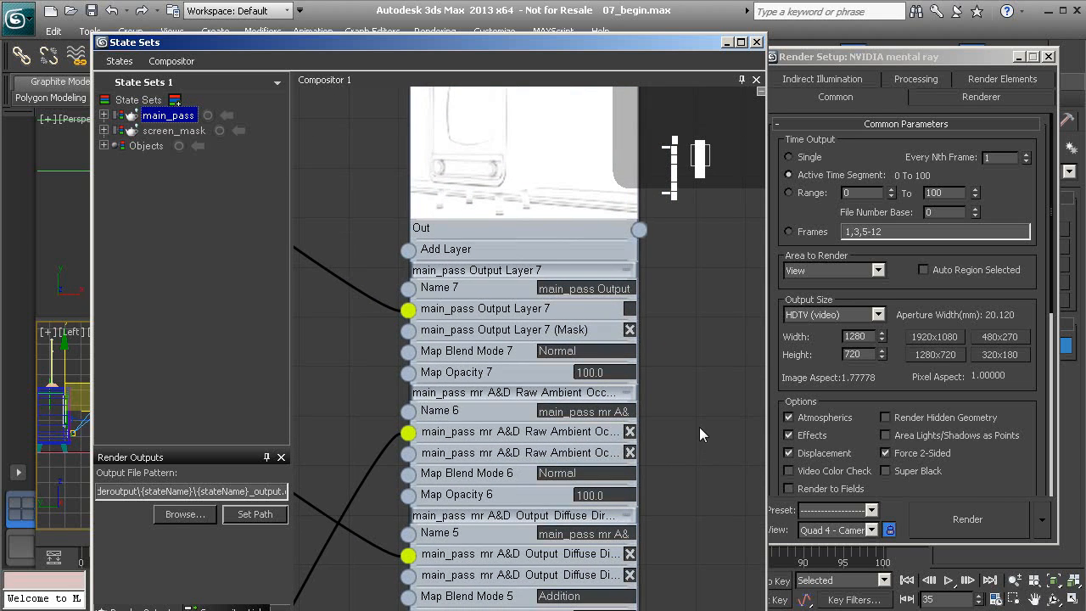
pyautogui.click(586, 349)
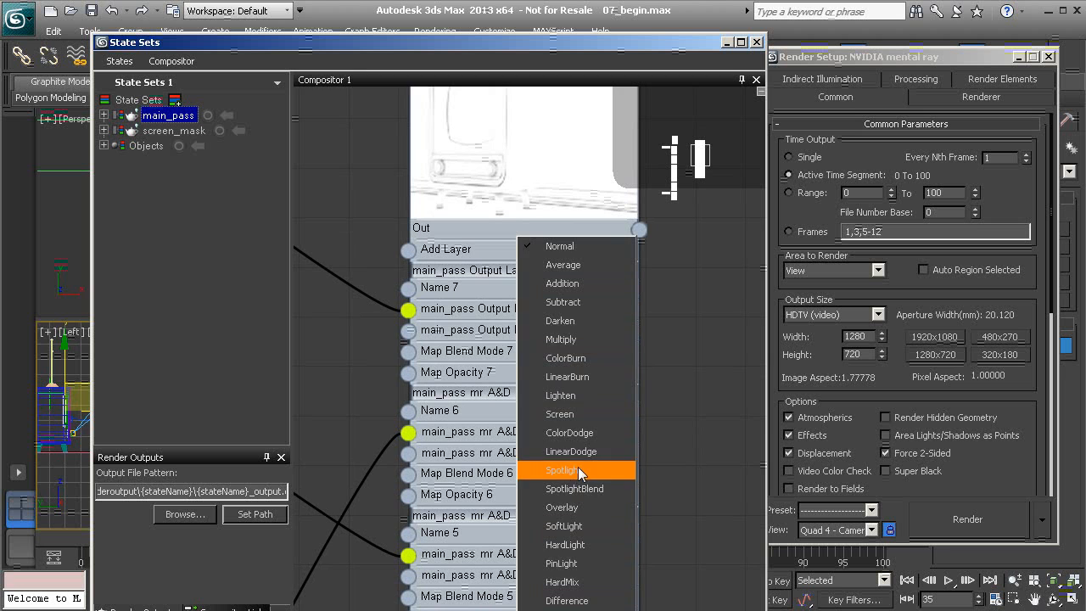
pyautogui.click(560, 349)
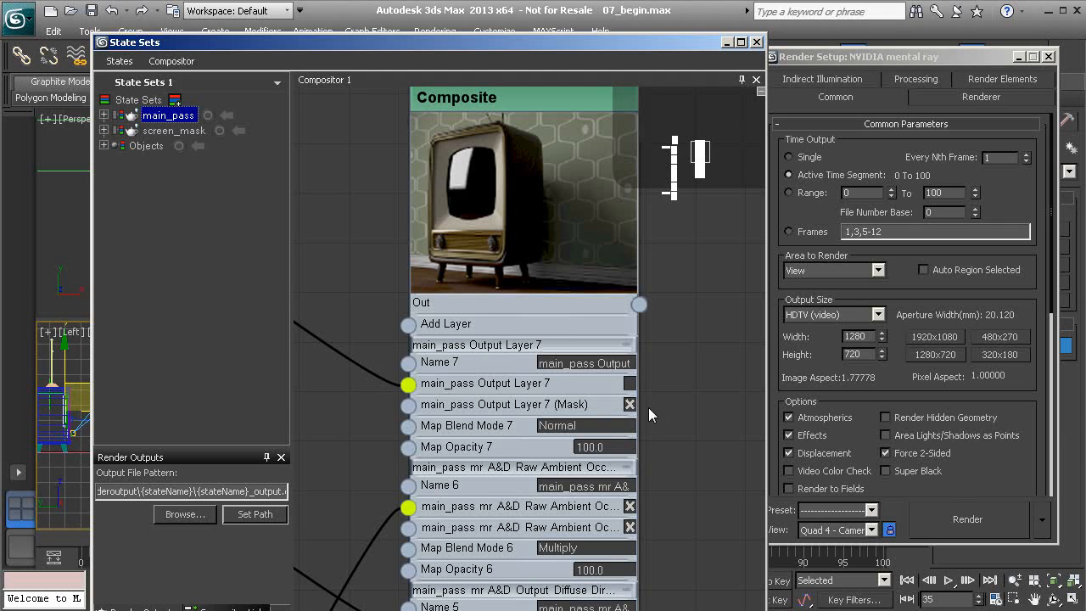
pyautogui.moveTo(472, 219)
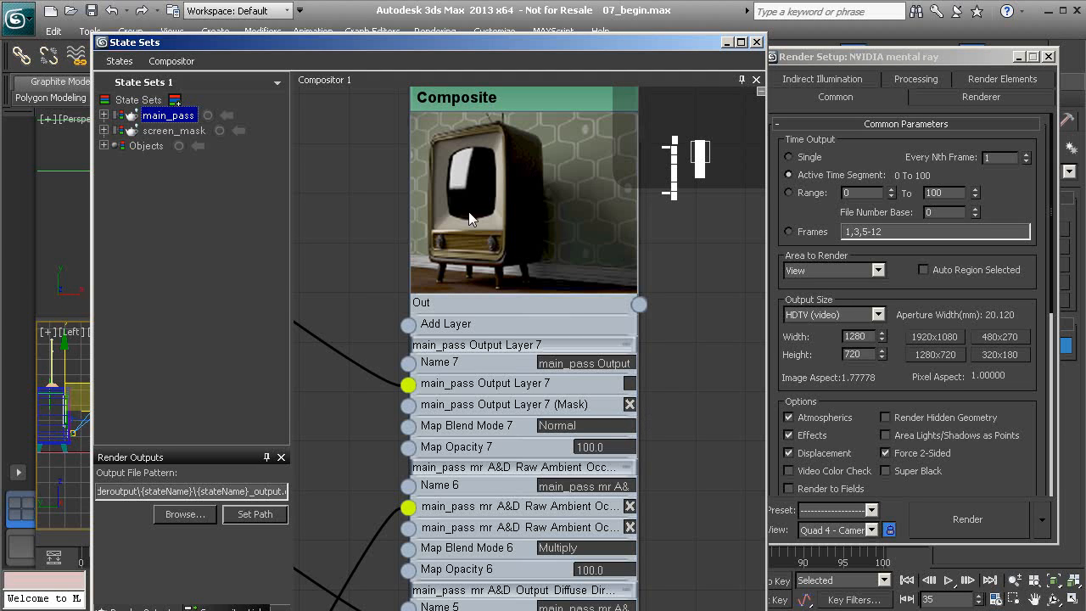
pyautogui.moveTo(551, 234)
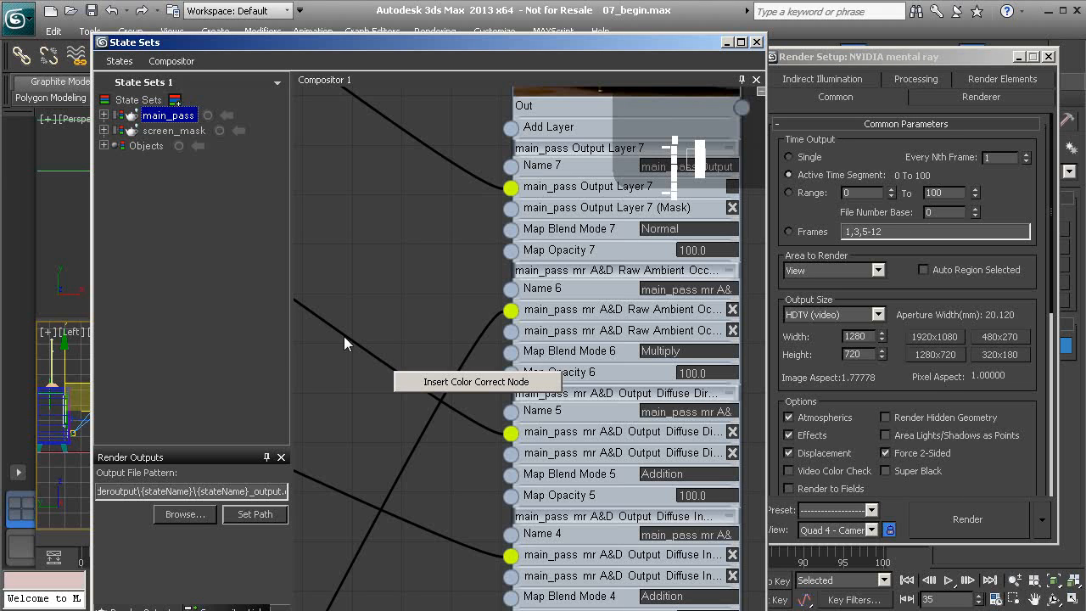
pyautogui.moveTo(478, 380)
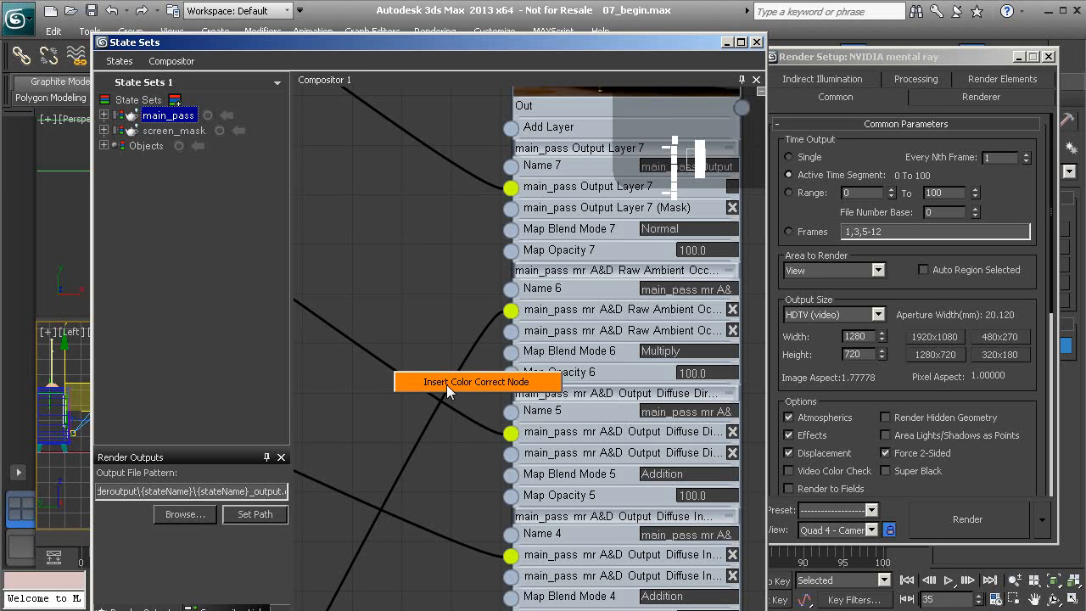
# Insert a Color Correct node on the base-layer wire and set its HueShift value
pyautogui.click(475, 380)
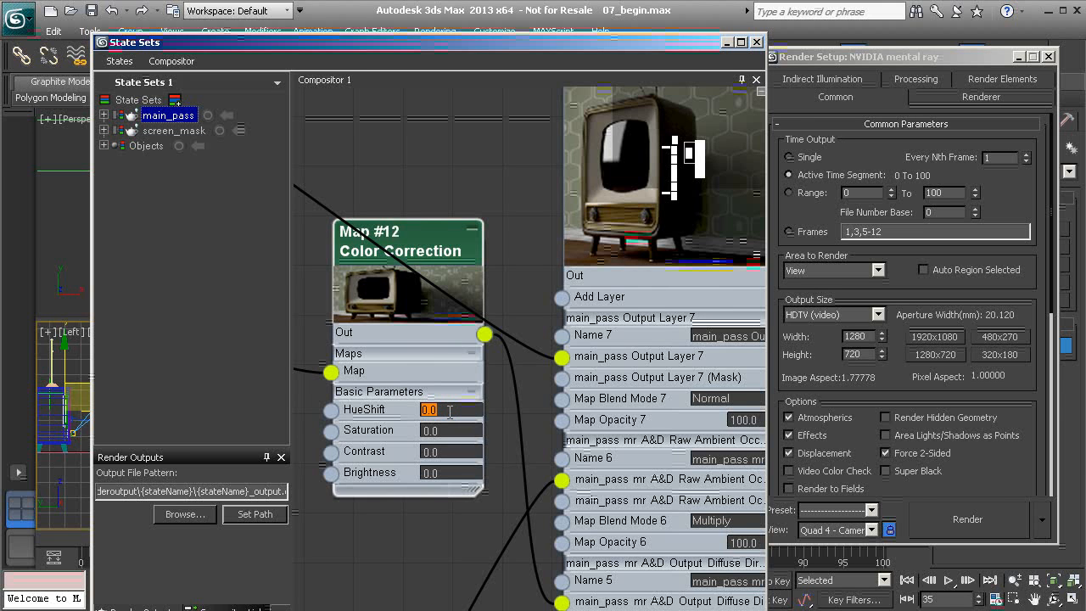
pyautogui.write('20.0')
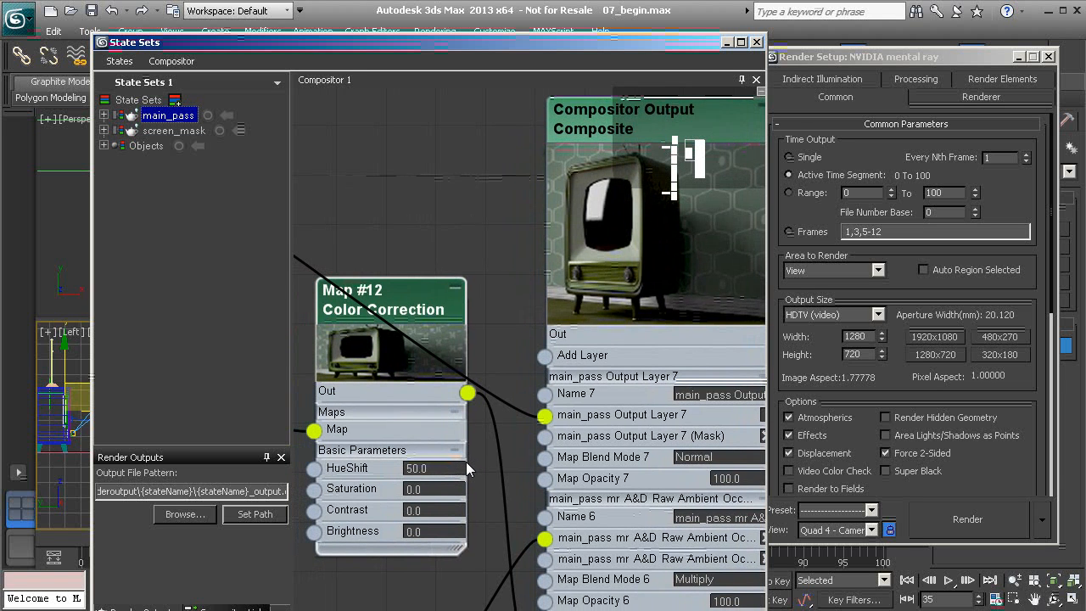
pyautogui.moveTo(471, 500)
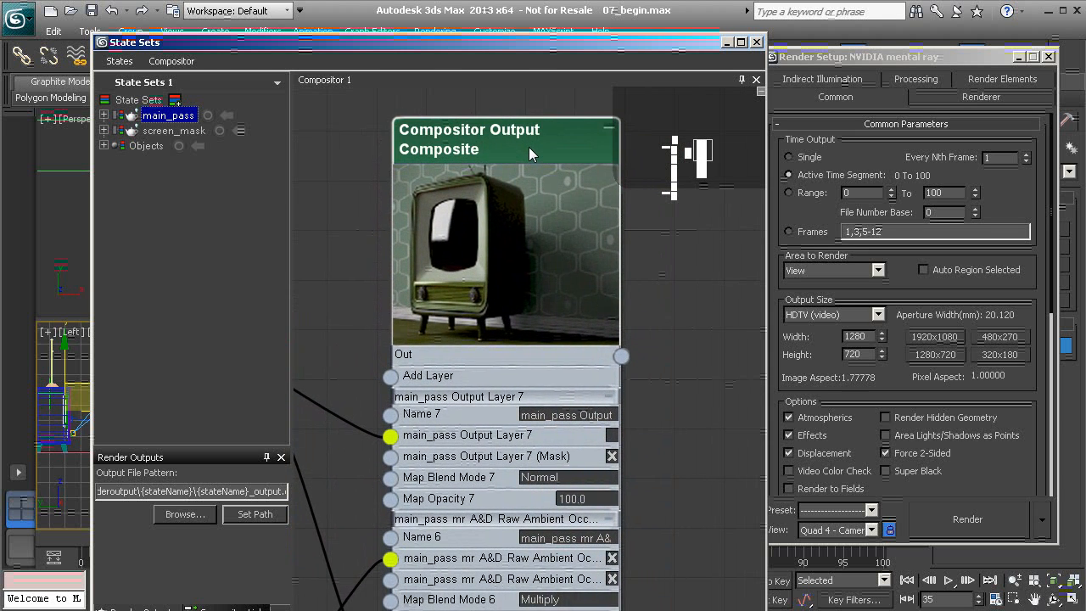
# Zoom out the Compositor View to show the whole node network
pyautogui.click(172, 61)
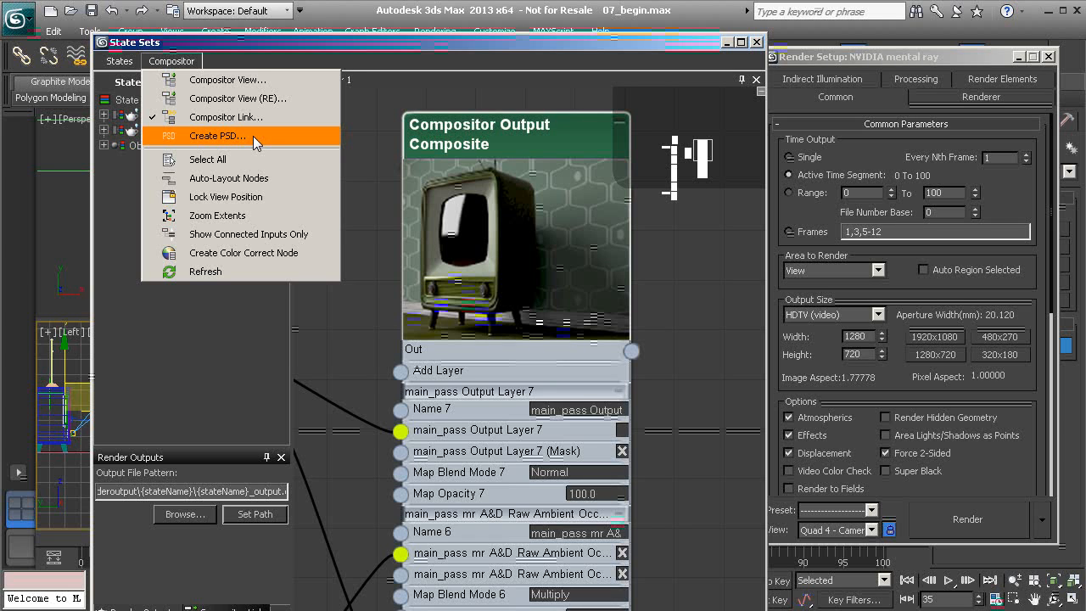
pyautogui.moveTo(509, 536)
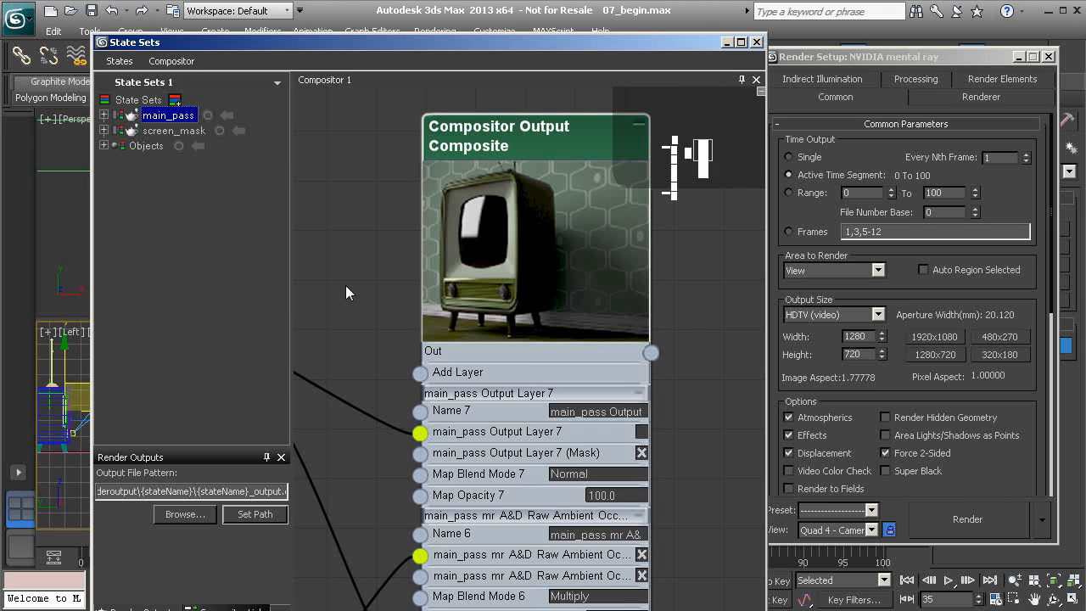
pyautogui.moveTo(404, 224)
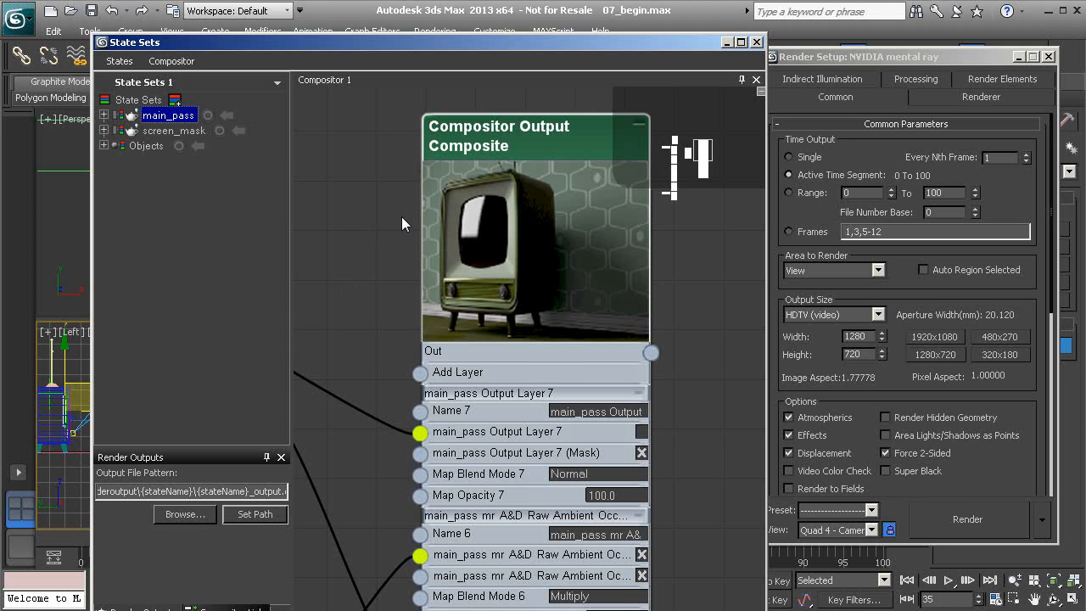
pyautogui.moveTo(241, 292)
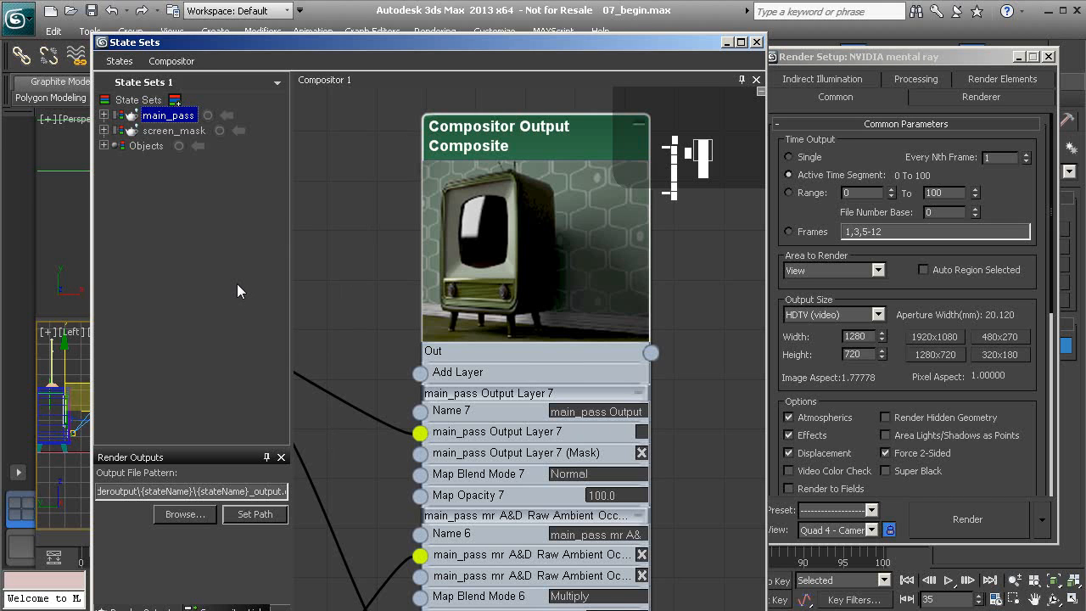
pyautogui.moveTo(499, 126); pyautogui.dragTo(541, 105)
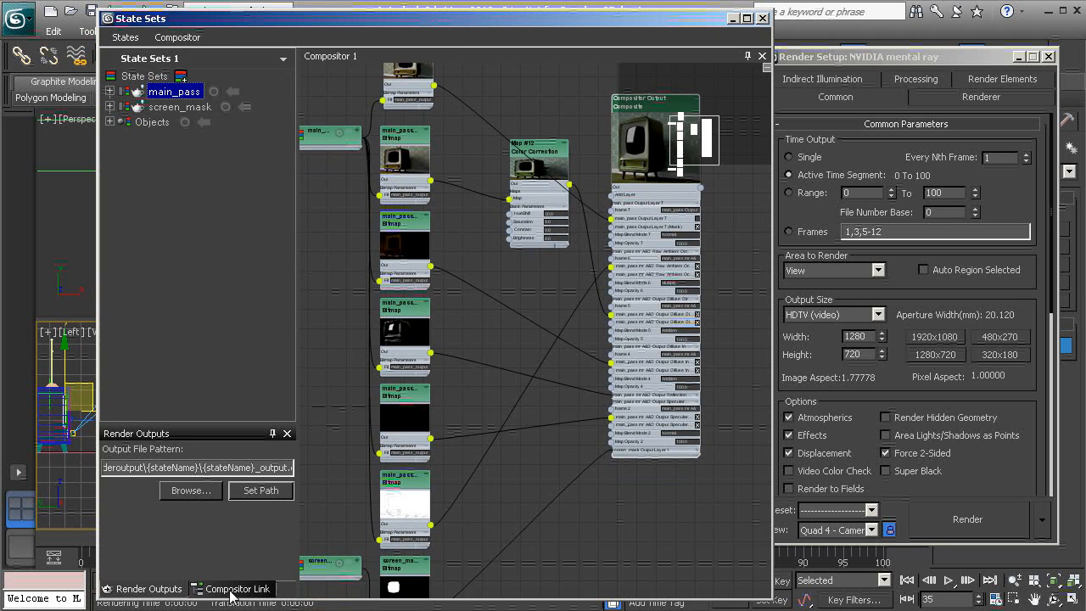
# Start Create Link in the Compositor Link panel to save a composite link file
pyautogui.click(237, 589)
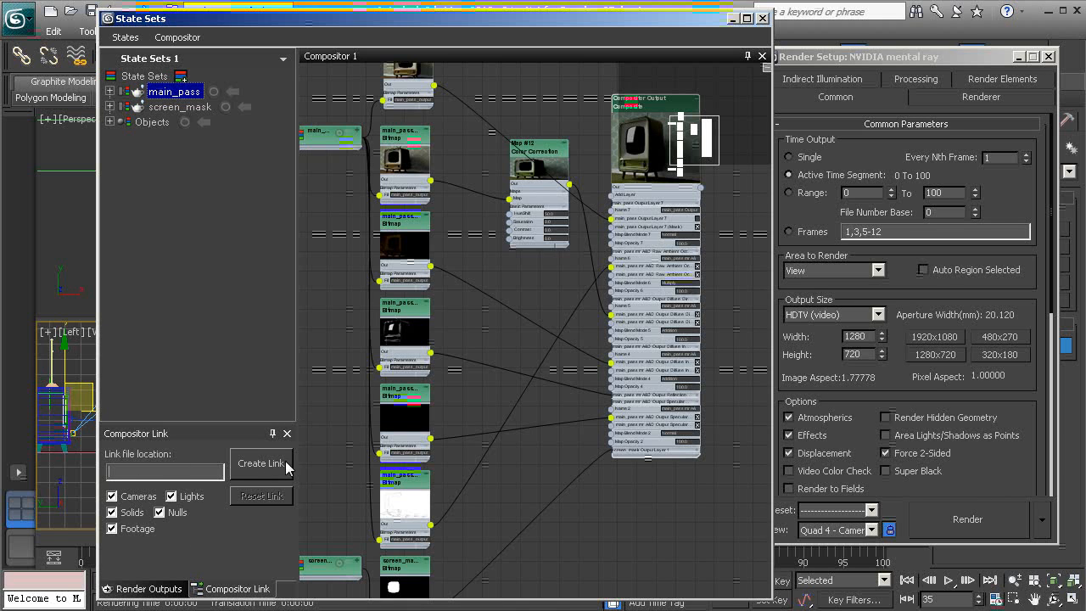
pyautogui.click(261, 461)
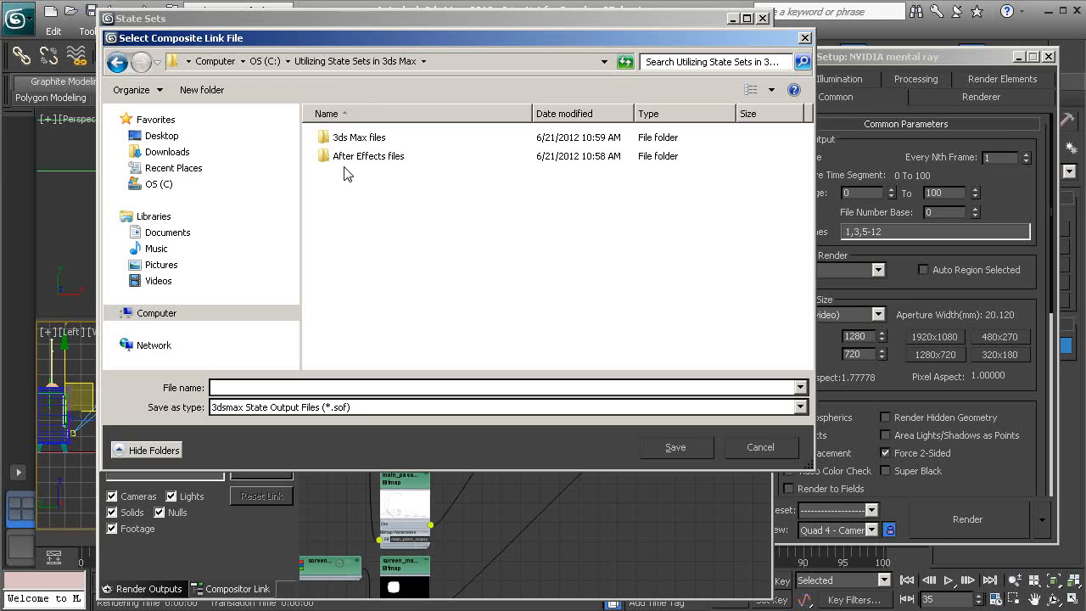
# Browse into the After Effects files folder and begin naming the link file 'telev'
pyautogui.doubleClick(368, 156)
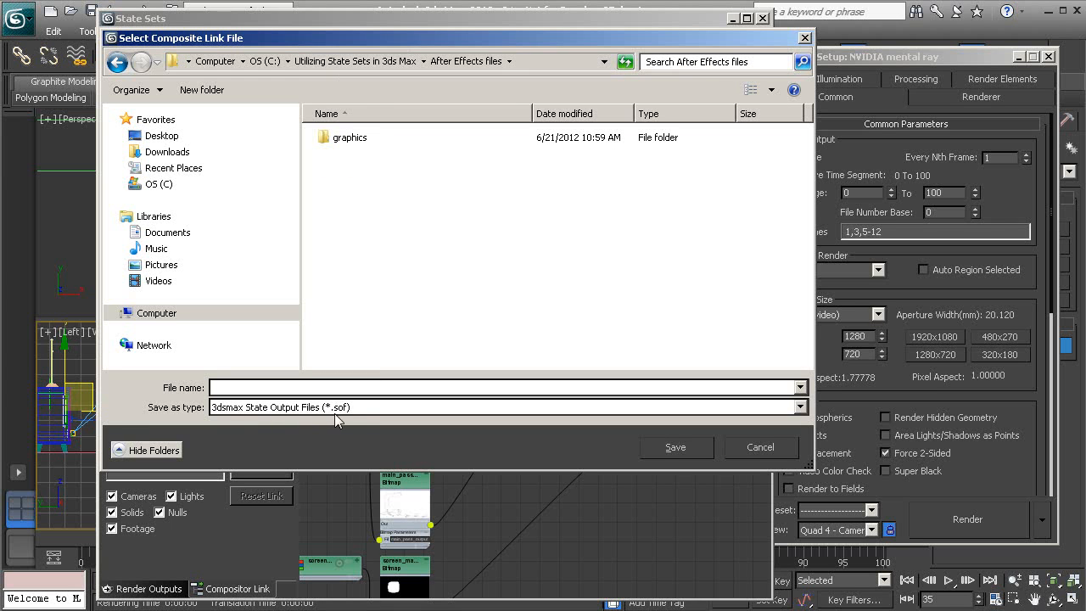
pyautogui.moveTo(348, 421)
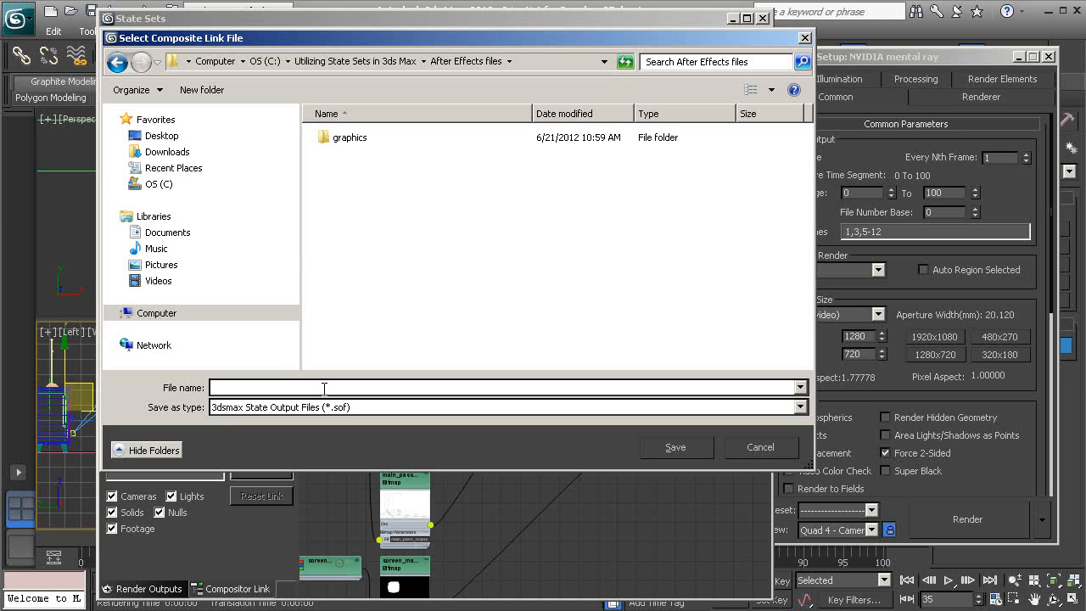
pyautogui.write('telev')
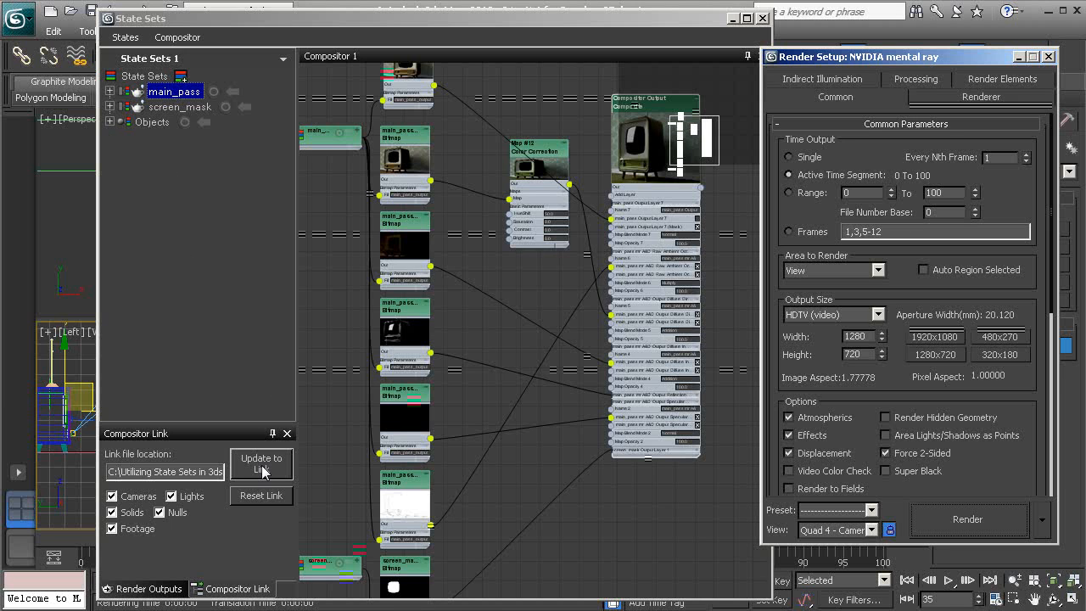
pyautogui.moveTo(280, 478)
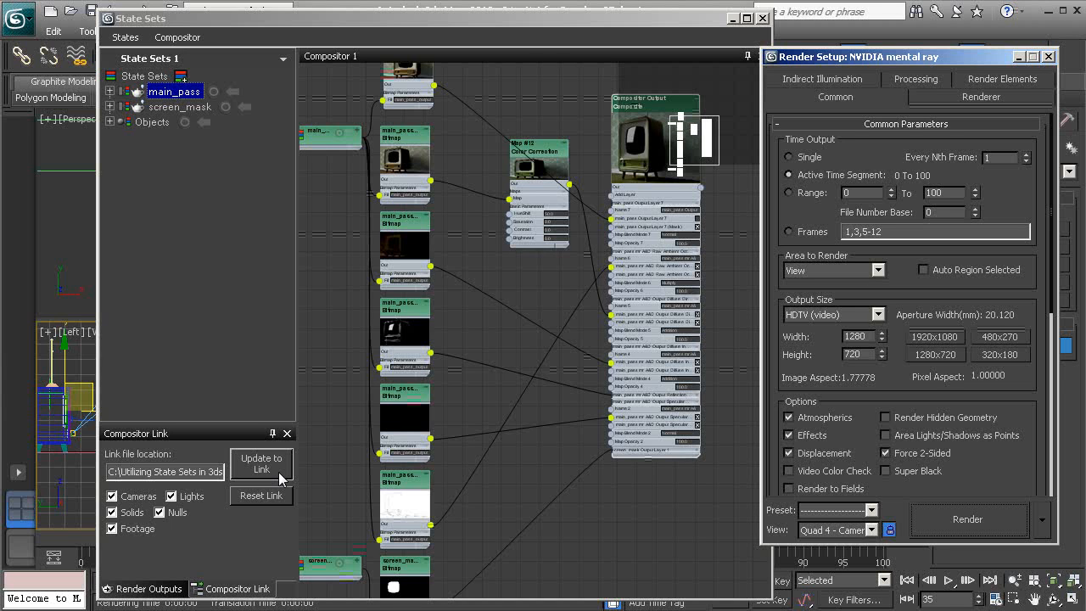